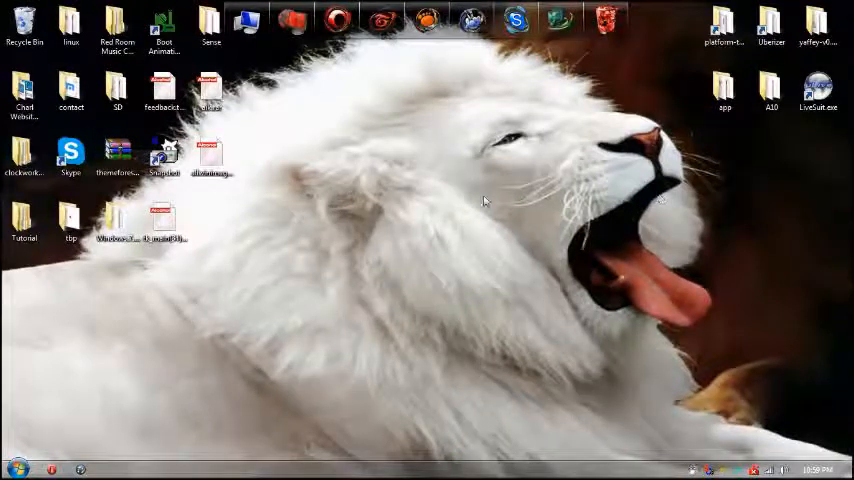
Step: Trim AndroidImageKitchen's leftover files, then run runner.bat from AllwinnerImgRepacker
left_click(23, 220)
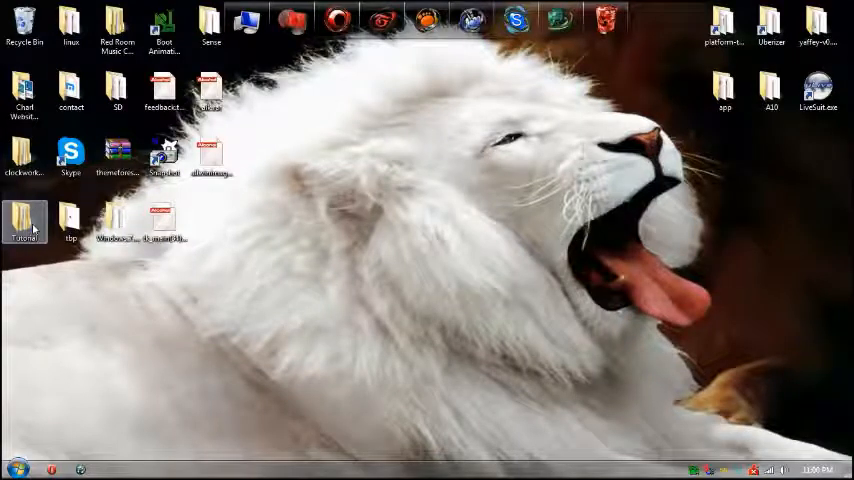
double_click(23, 220)
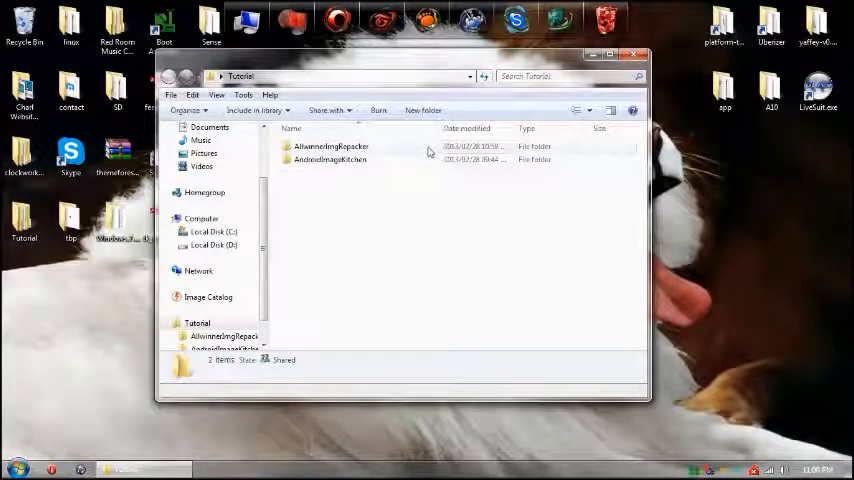
double_click(330, 160)
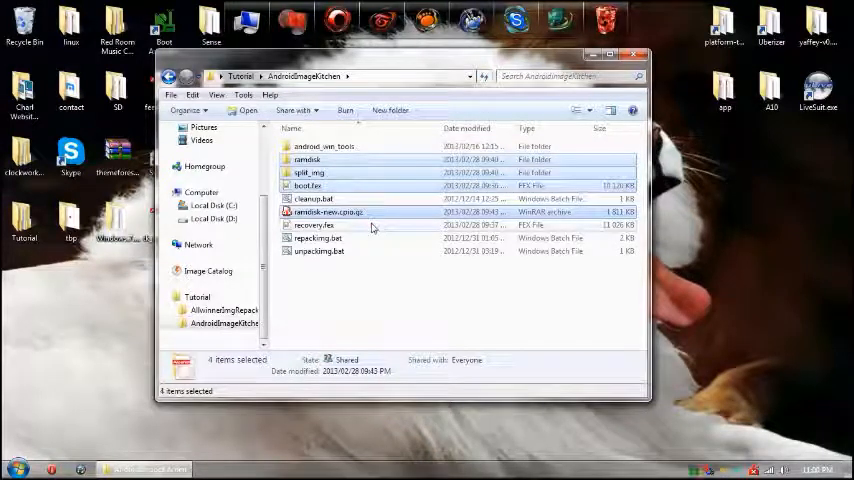
left_click(328, 211)
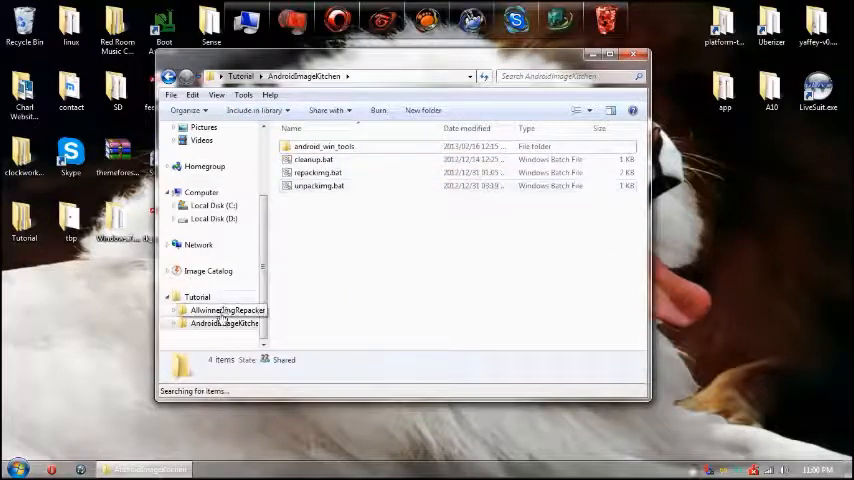
double_click(224, 310)
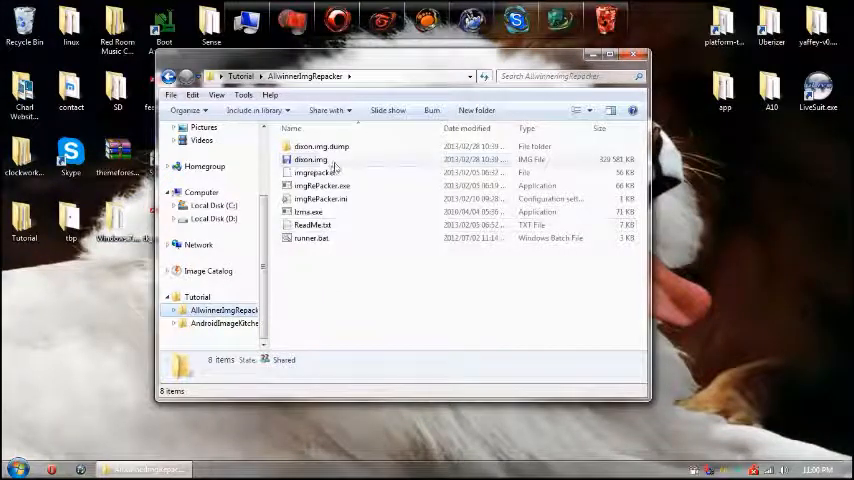
left_click(311, 159)
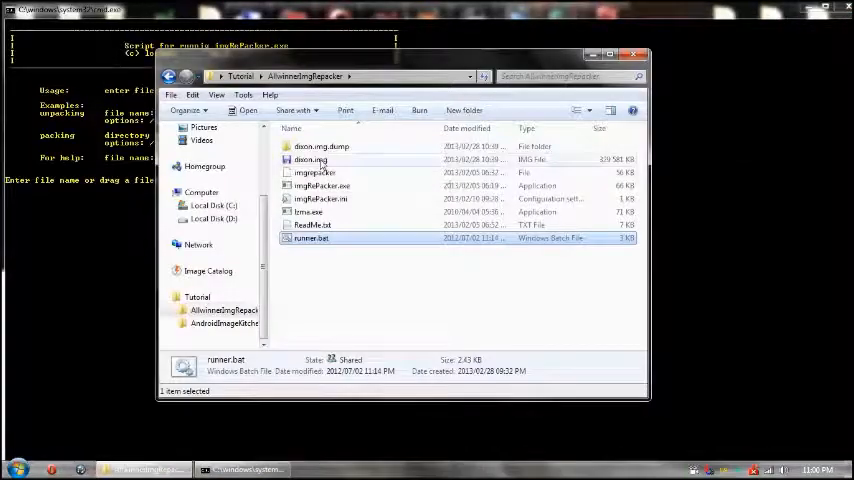
Step: Feed dixon.img to the runner.bat console so it unpacks into dixon.img.dump
left_click(310, 159)
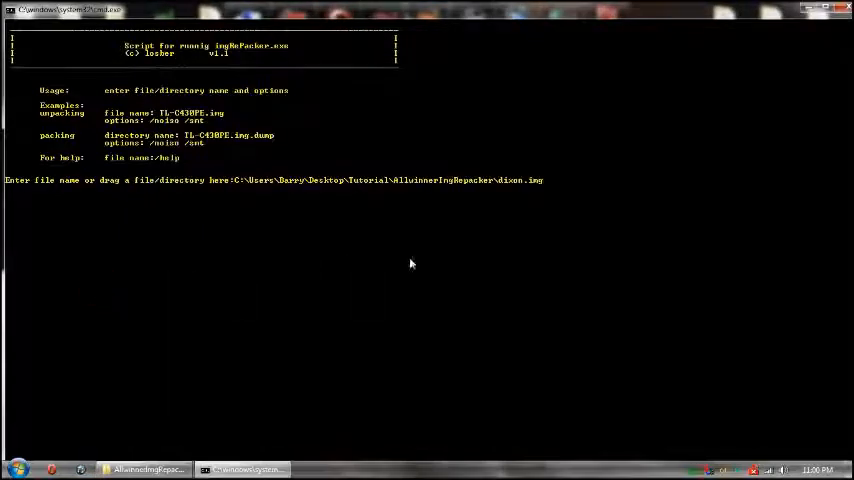
key("enter")
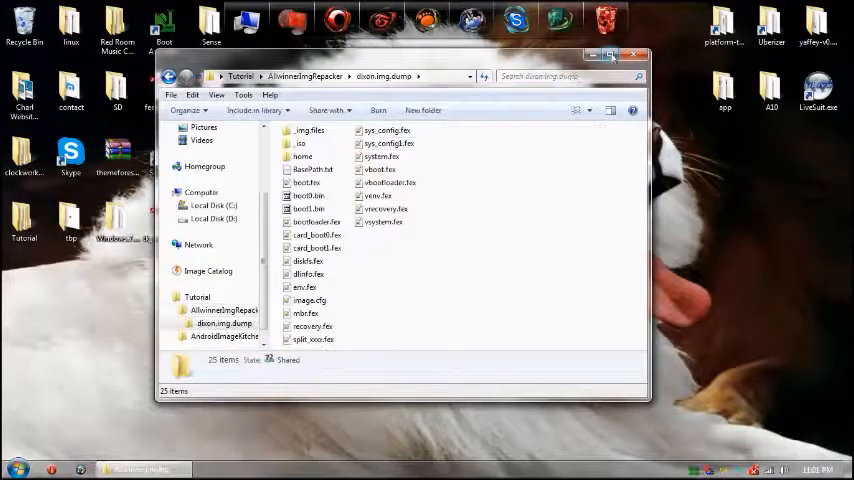
Step: Select boot.fex, bootloader.fex, recovery.fex and system.fex in the maximized dump folder and copy them
left_click(597, 55)
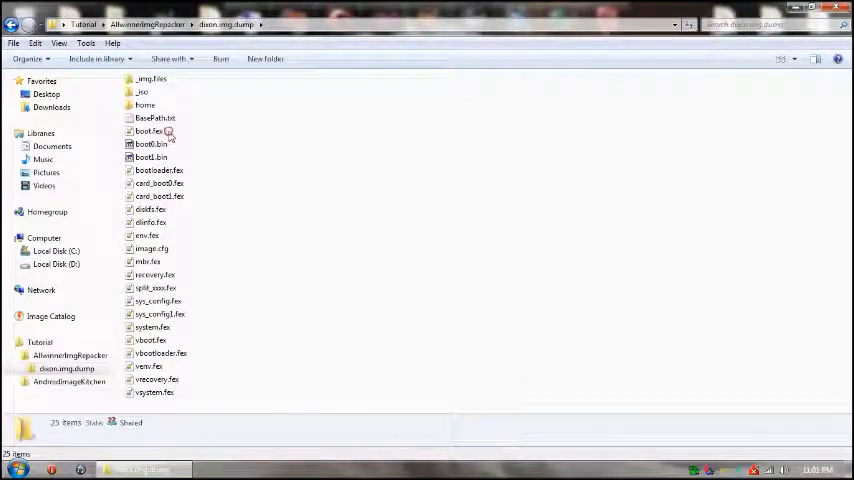
left_click(148, 130)
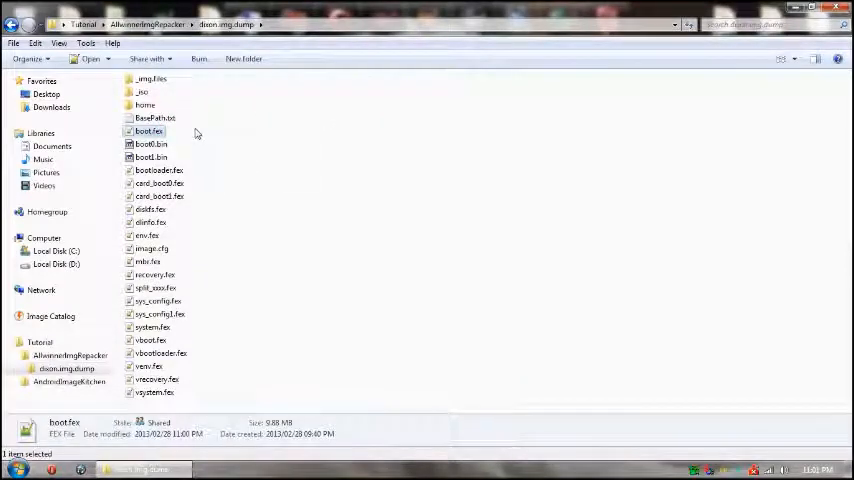
left_click(158, 170)
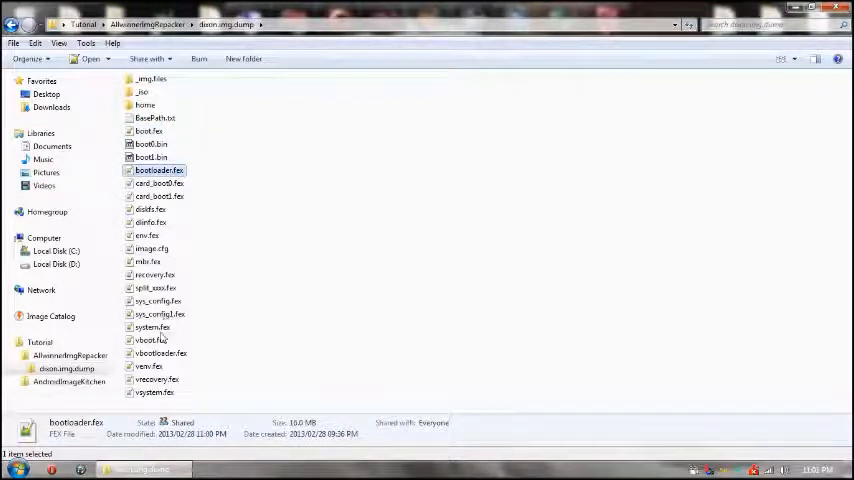
left_click(152, 327)
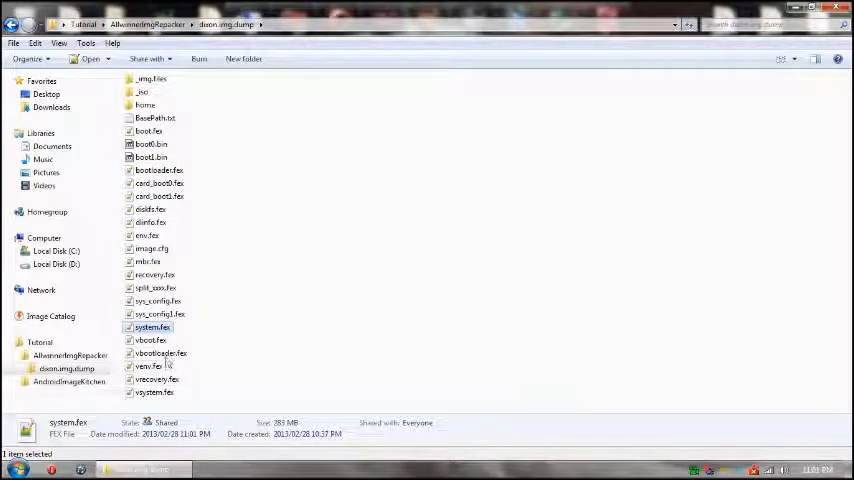
left_click(155, 275)
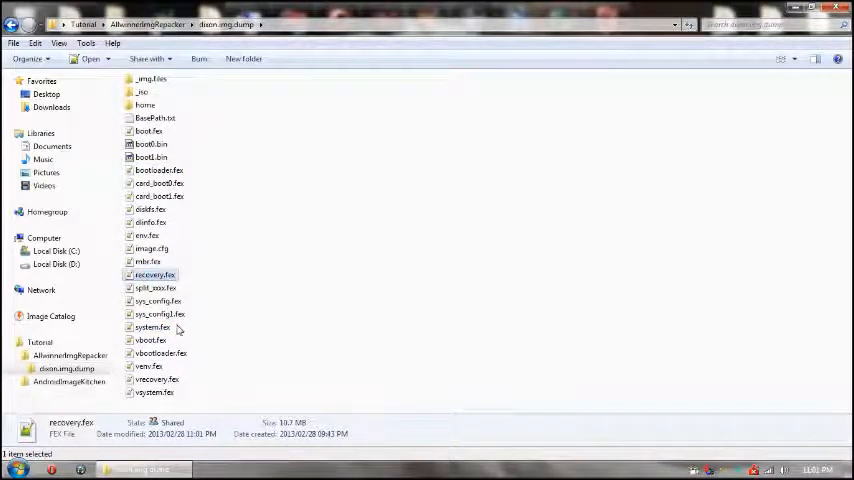
left_click(152, 327)
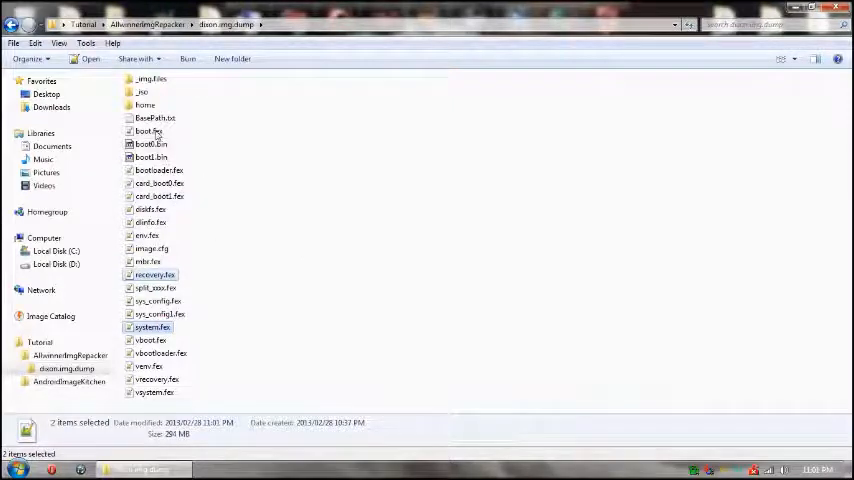
right_click(148, 131)
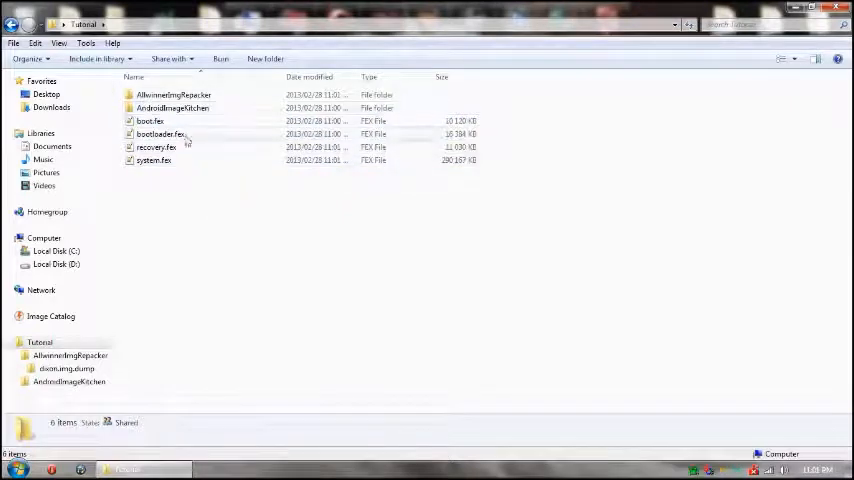
Step: Mount bootloader.fex as an ImDisk virtual disk, appearing as 127 MB FAT Volume (F:)
right_click(159, 133)
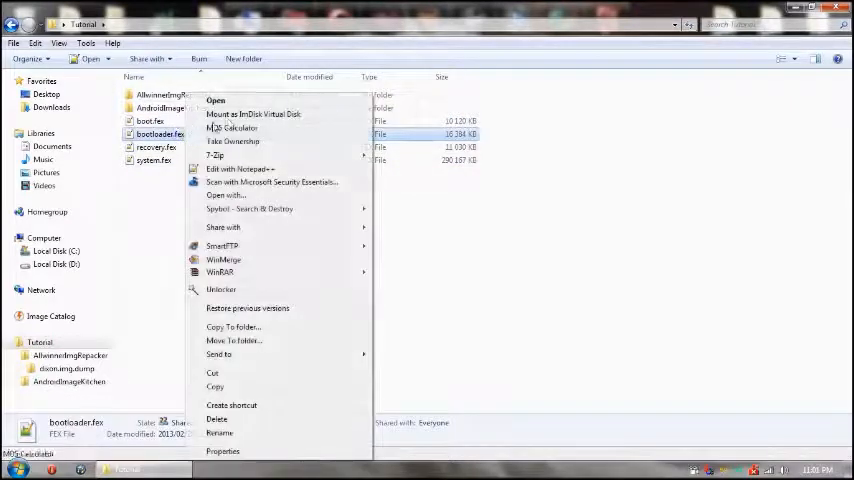
mouse_move(253, 113)
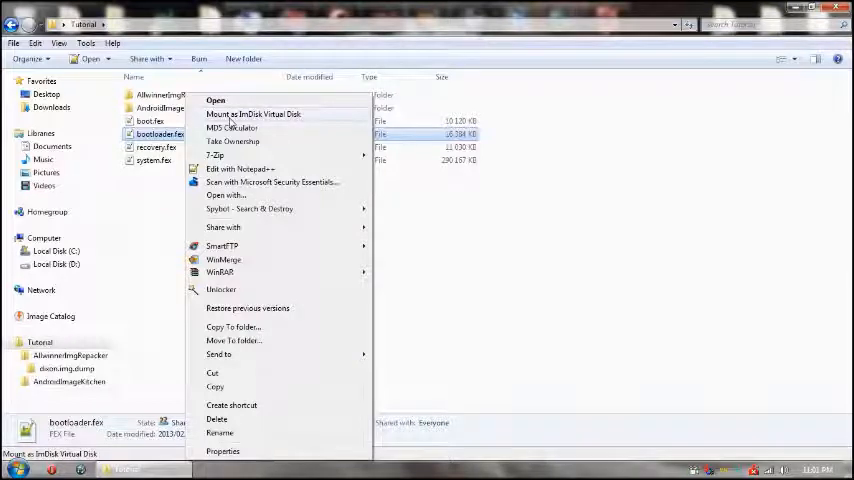
left_click(16, 468)
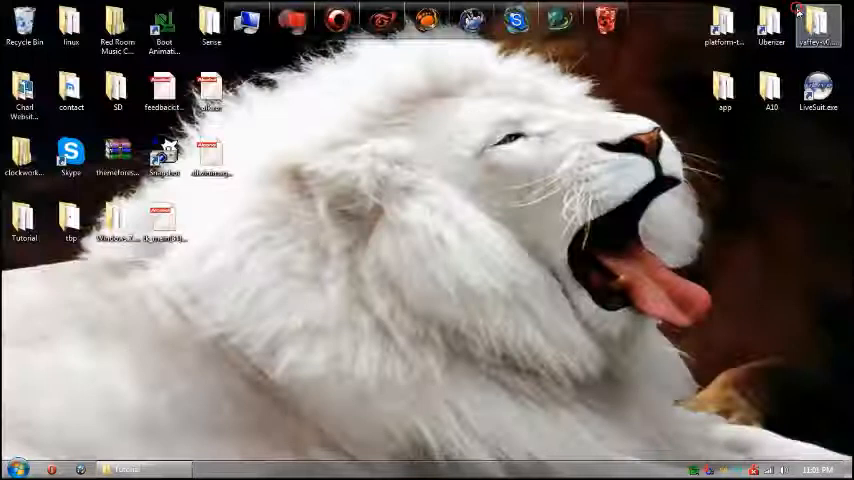
double_click(770, 90)
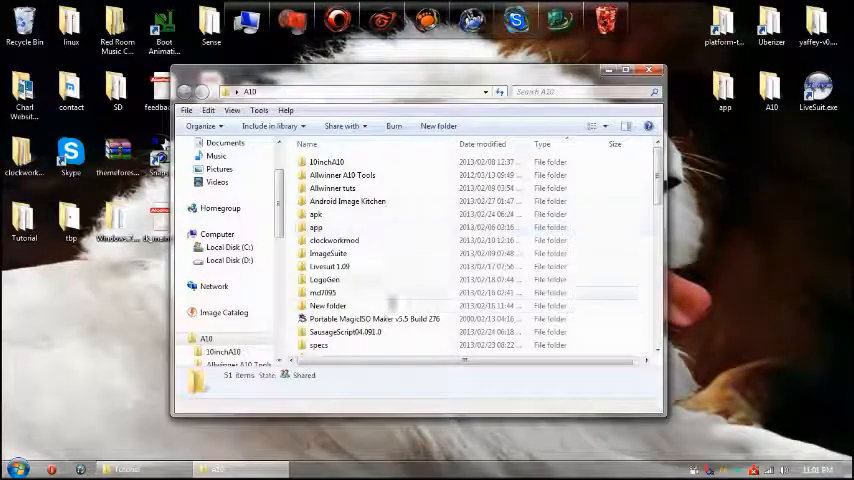
double_click(375, 318)
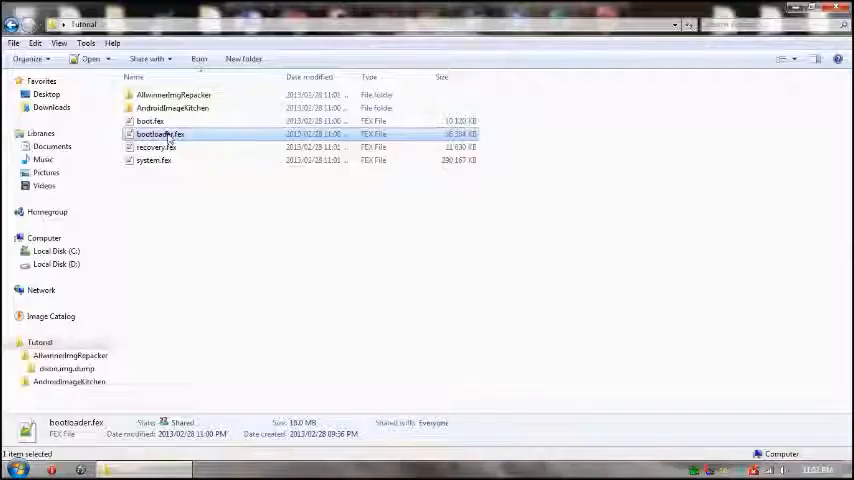
right_click(160, 133)
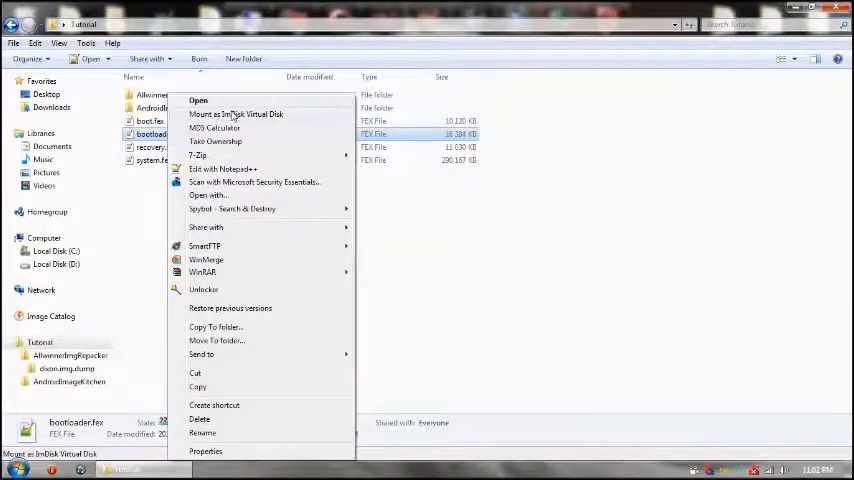
left_click(235, 114)
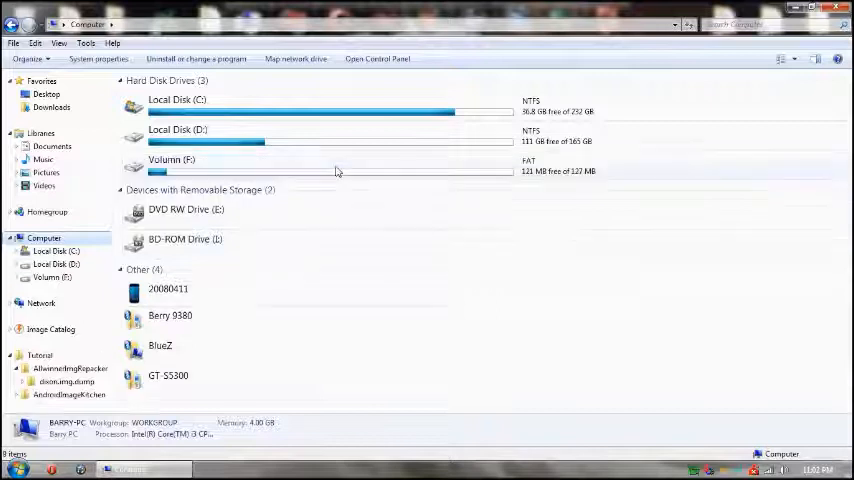
Step: Open Volume (F:), enter the linux folder and view the linux.bmp boot image
double_click(171, 165)
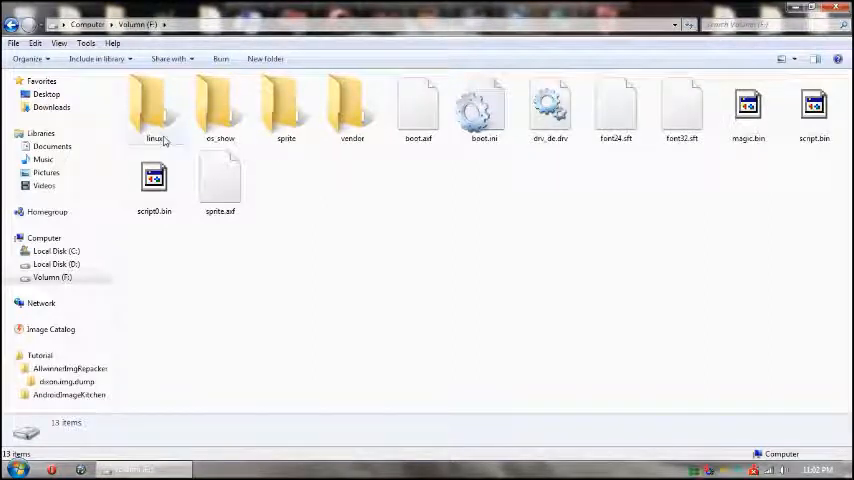
left_click(154, 110)
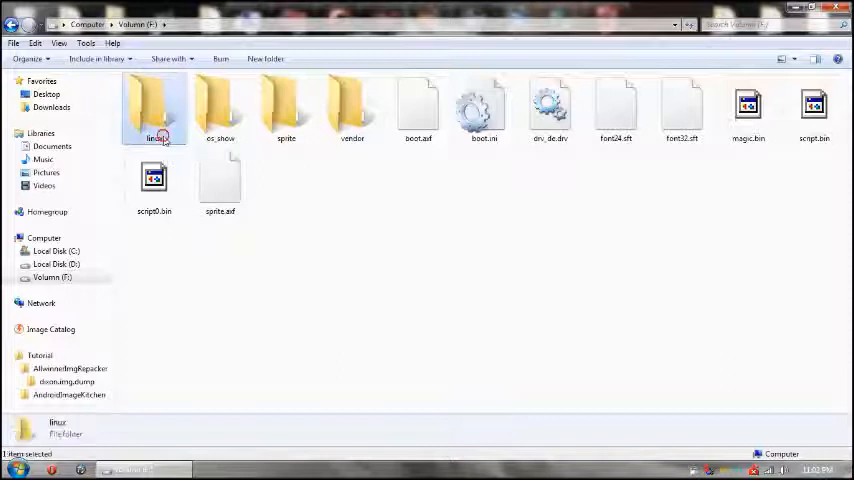
double_click(154, 105)
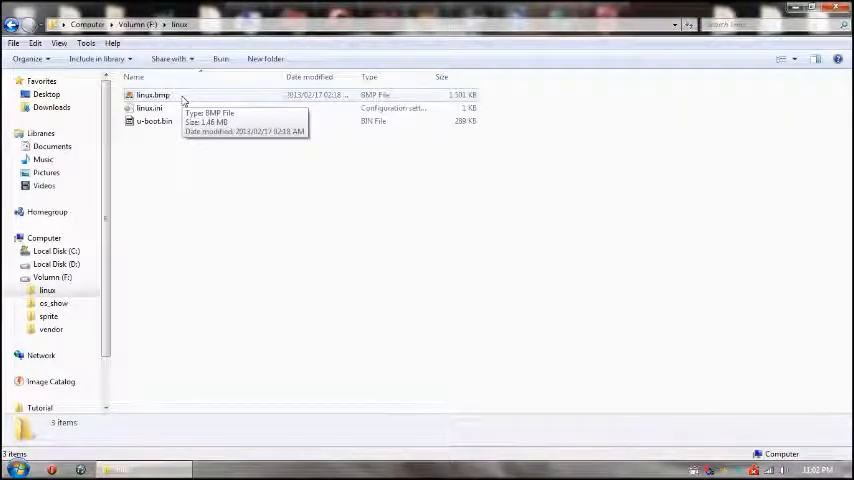
double_click(153, 94)
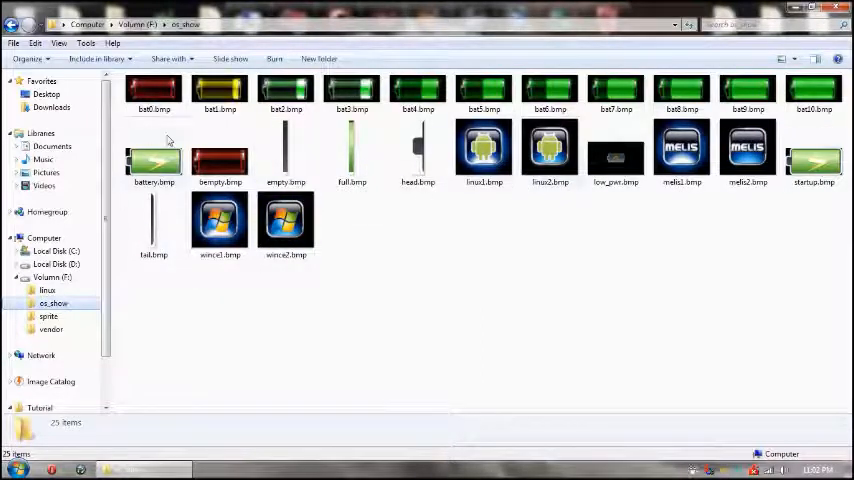
mouse_move(440, 128)
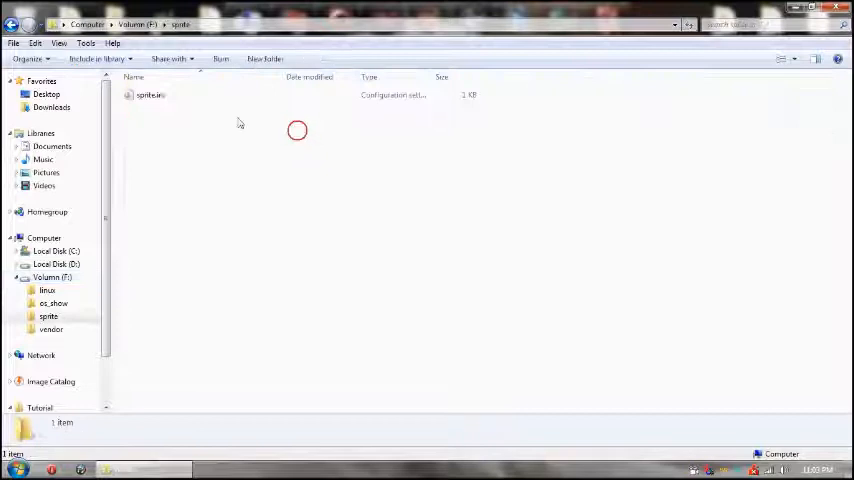
Step: Read sprite.ini's [system] settings (display_device -1, display_mode 0, erase_flash 1), then close Notepad
double_click(150, 95)
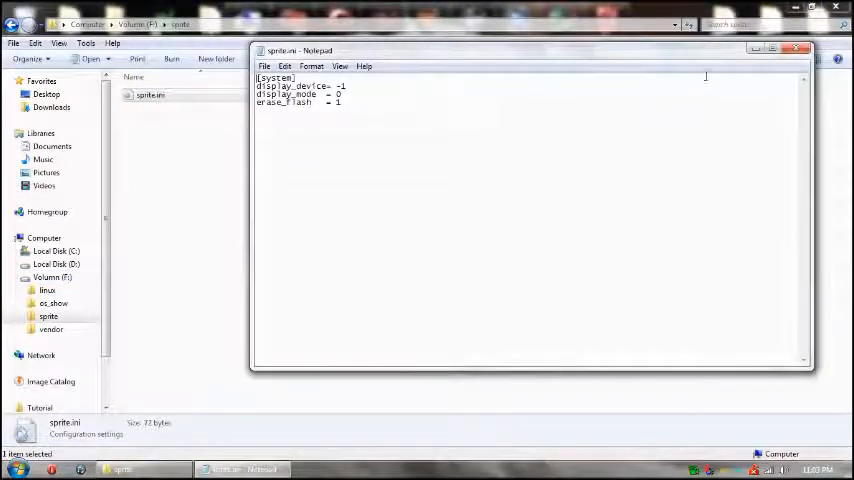
left_click(802, 48)
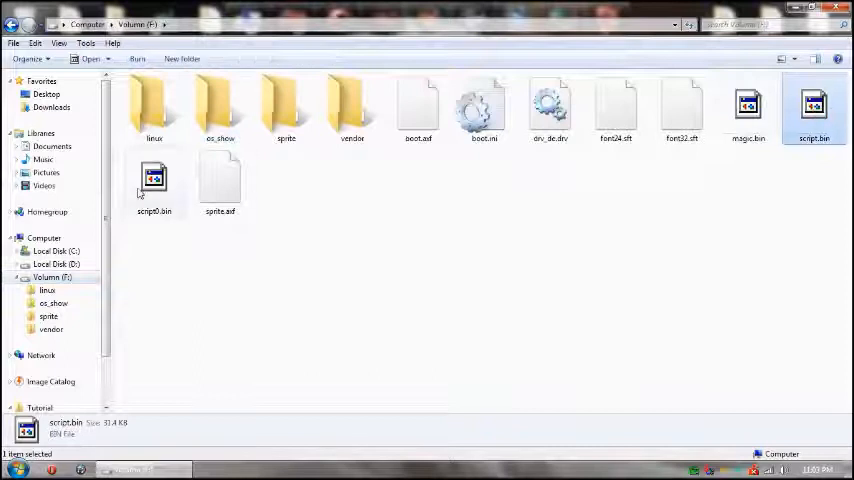
Step: Add script0.bin to script.bin in the selection on Volume (F:)
left_click(154, 180)
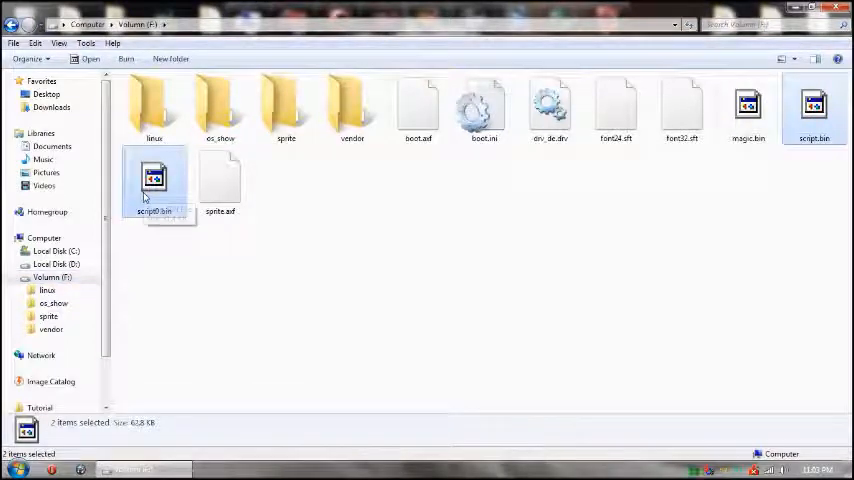
mouse_move(153, 180)
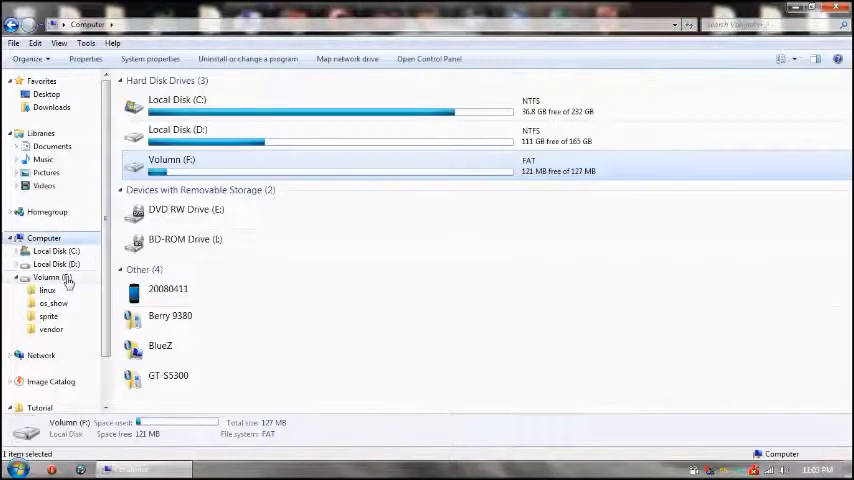
Step: Force-dismount Volume (F:) using ImDisk's Unmount command
right_click(52, 277)
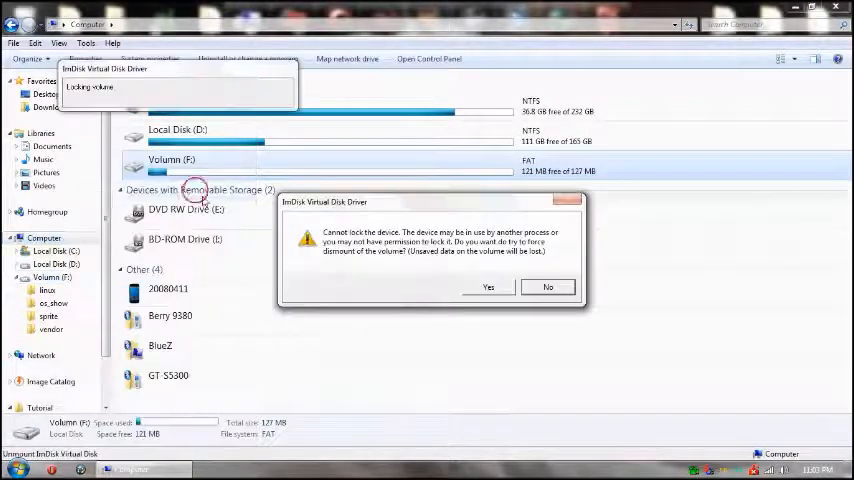
left_click(488, 287)
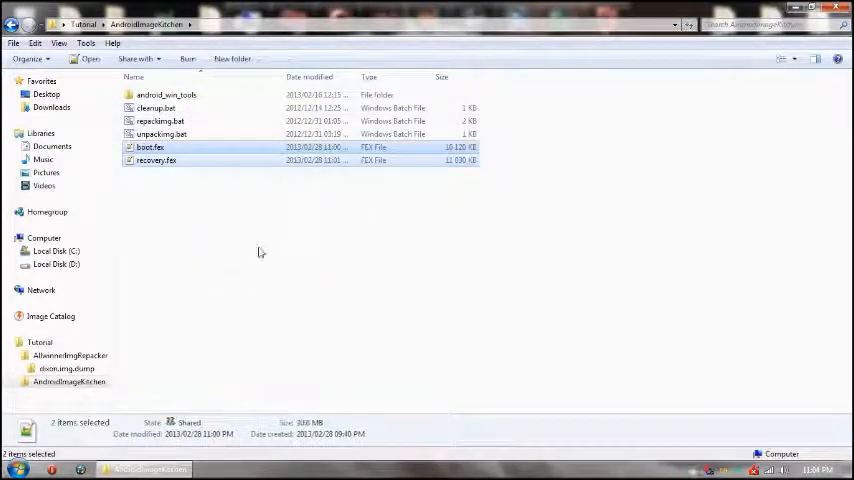
Step: Unpack boot.fex with unpacking.bat, inspect ramdisk, and rebuild image-new.img via repacking.bat
left_click(150, 147)
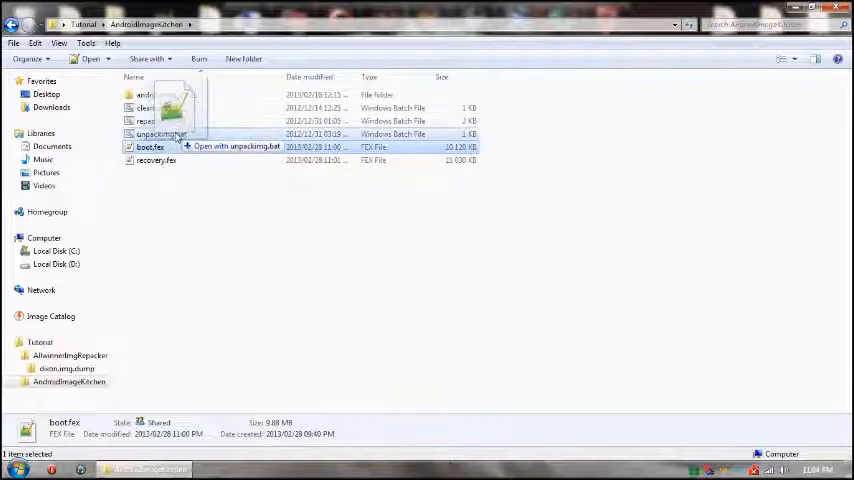
left_click(238, 146)
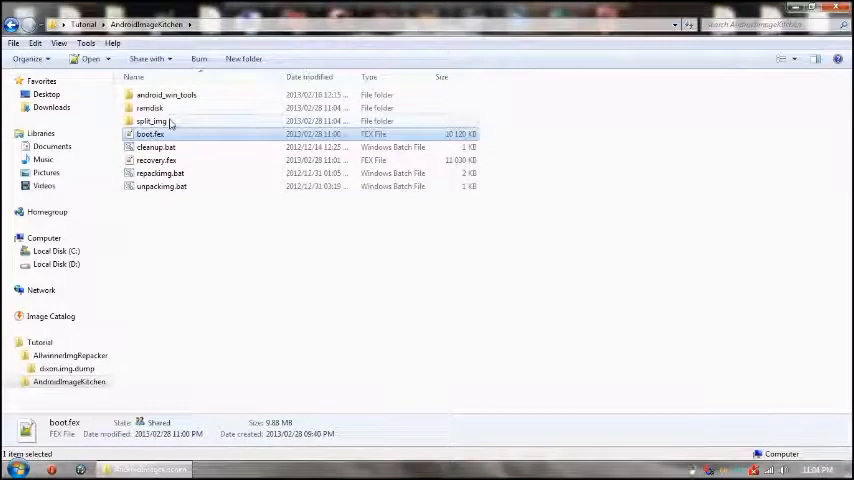
double_click(152, 121)
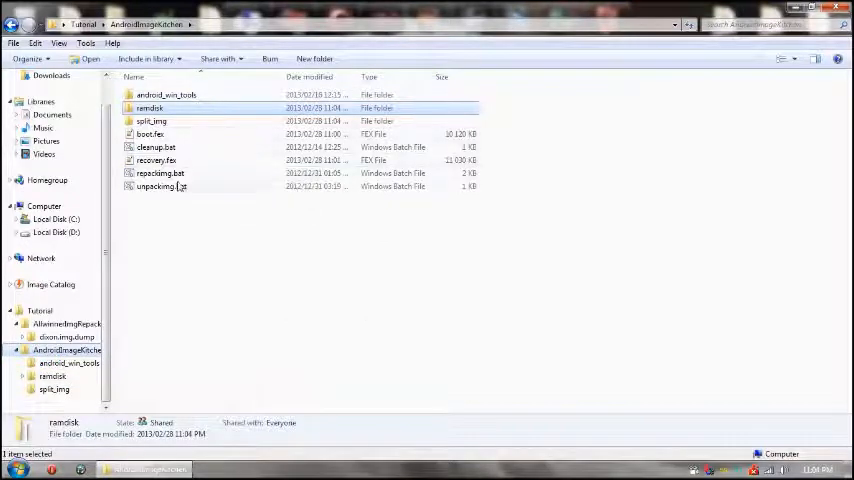
double_click(159, 173)
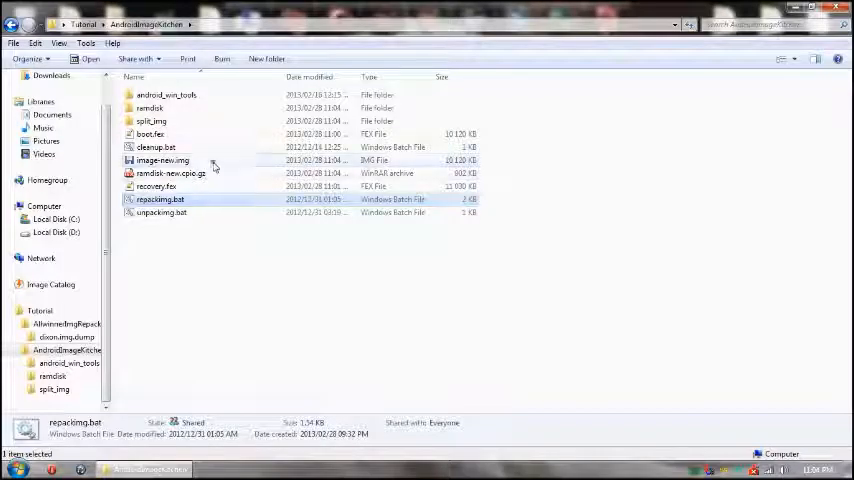
Step: Cut image-new.img, paste it into Tutorial and rename it boot.fex
right_click(162, 160)
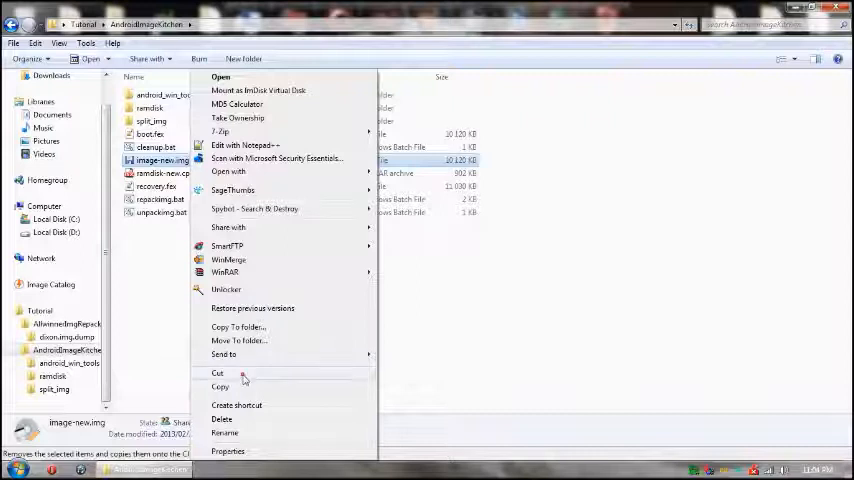
left_click(217, 373)
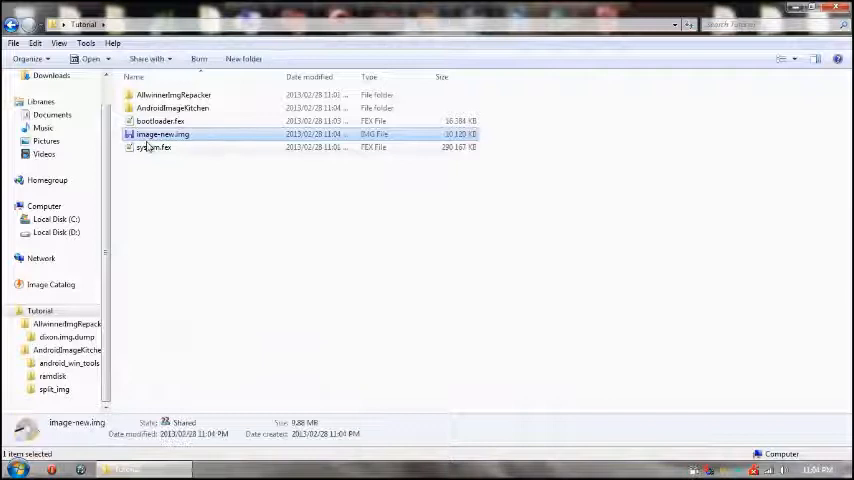
double_click(162, 134)
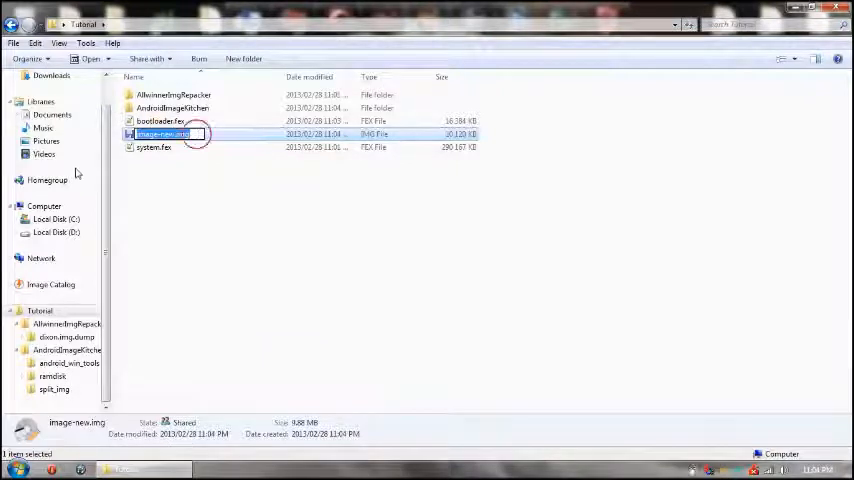
type("boot.fex")
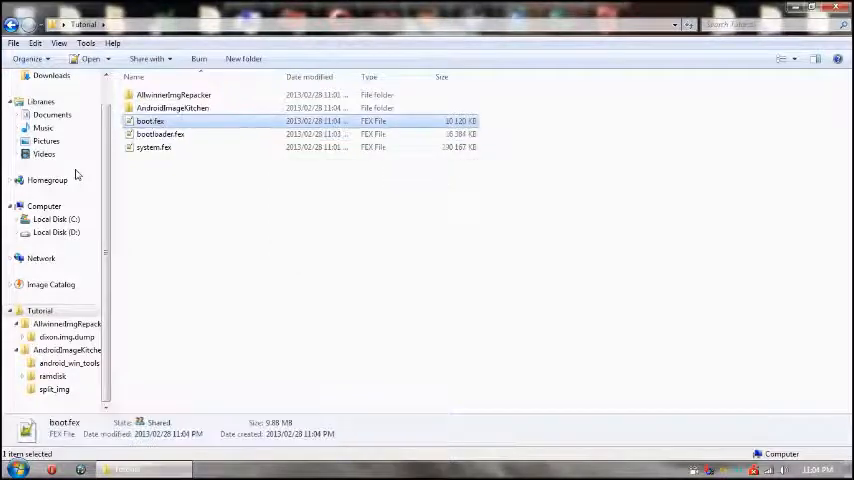
left_click(172, 108)
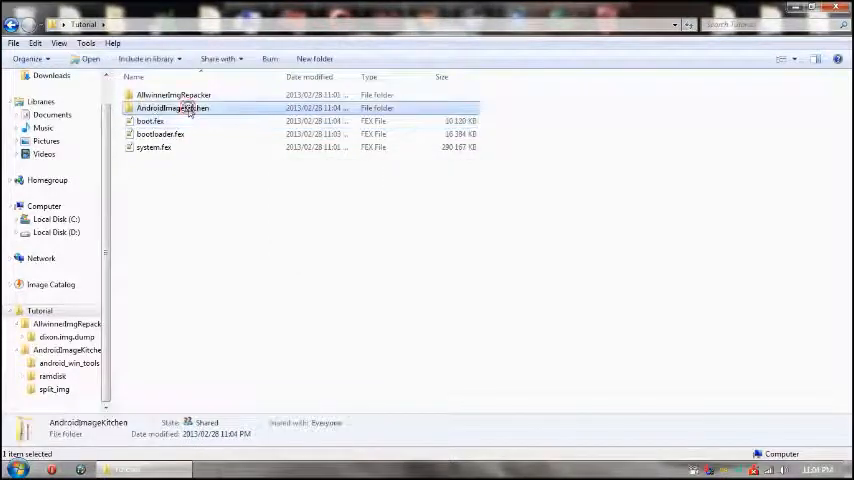
double_click(171, 108)
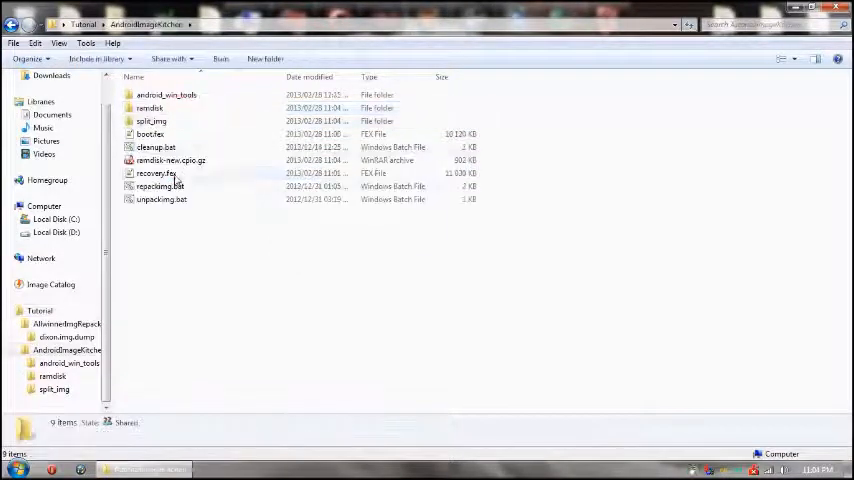
left_click(157, 173)
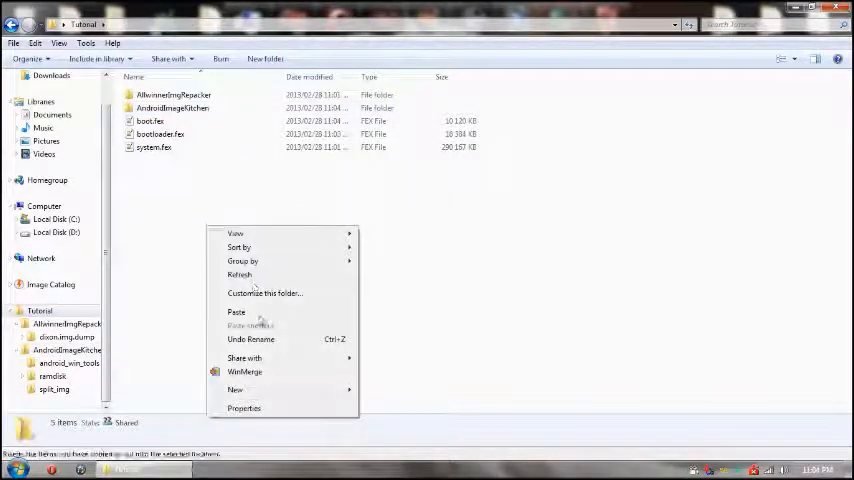
Step: Paste recovery.fex into the Tutorial folder beside boot.fex, bootloader.fex and system.fex
left_click(236, 312)
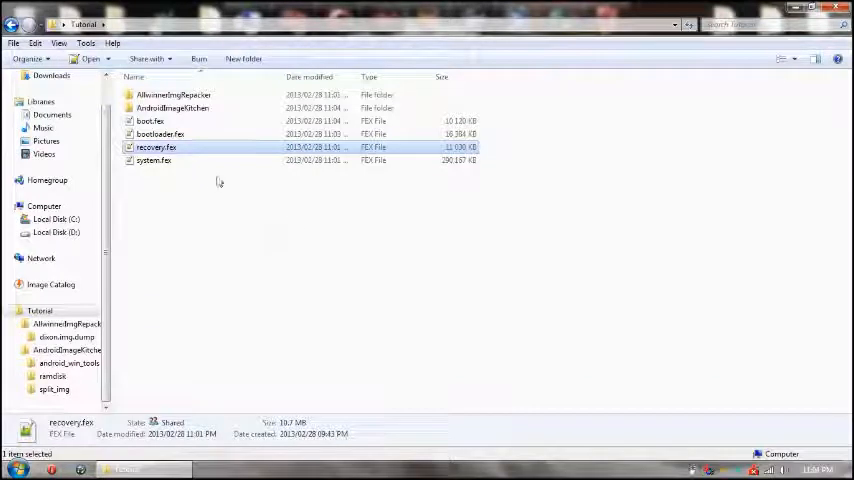
left_click(154, 160)
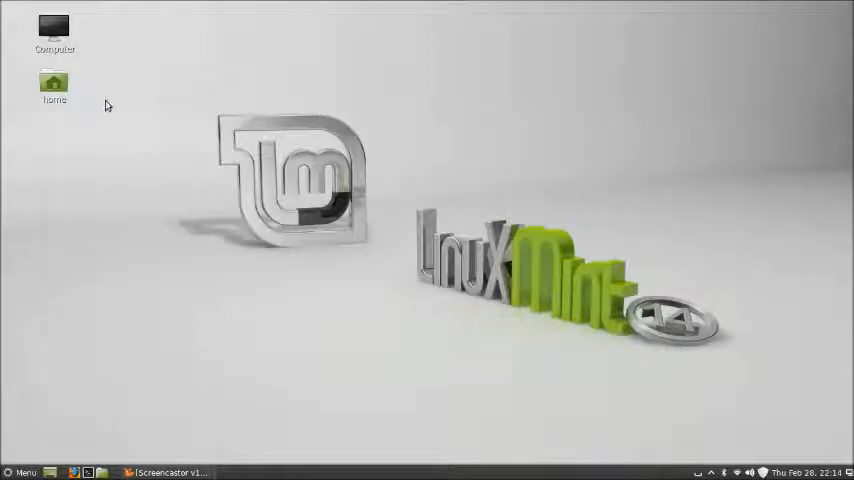
Step: Open Computer in Nemo and create a new folder named tutorial
left_click(55, 30)
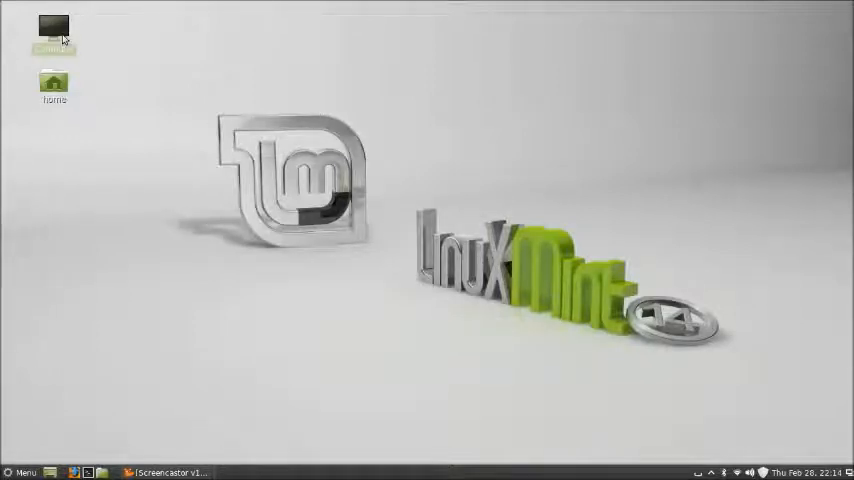
double_click(53, 25)
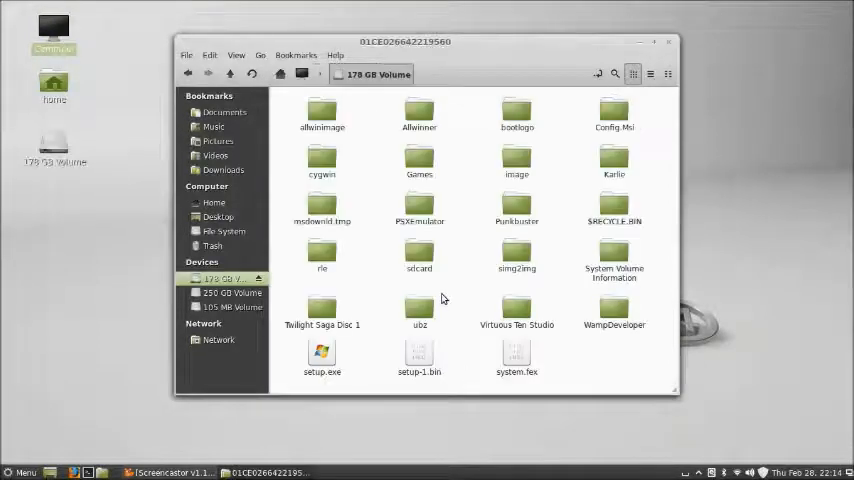
right_click(516, 360)
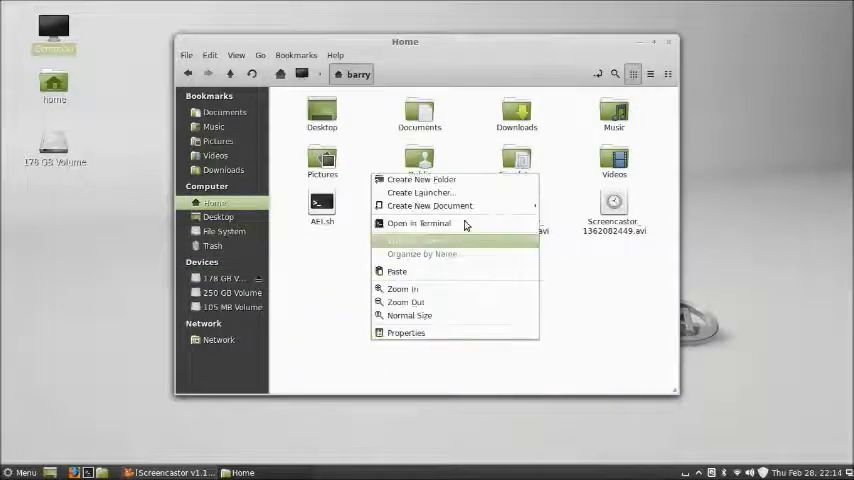
left_click(419, 179)
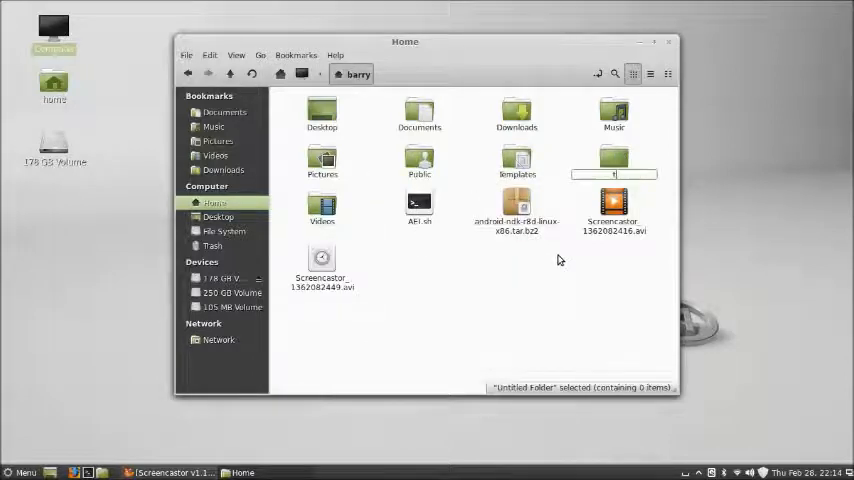
type("tutori")
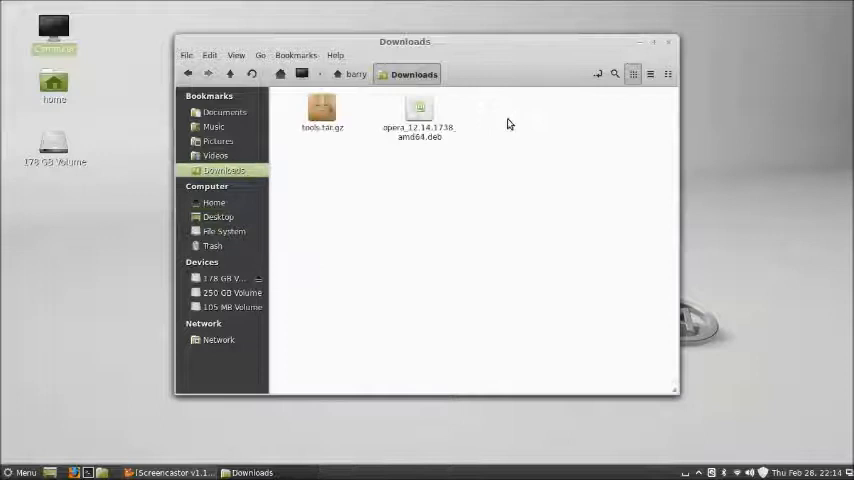
Step: Select tools.tar.gz in the tutorial folder and bring up its context menu
left_click(322, 110)
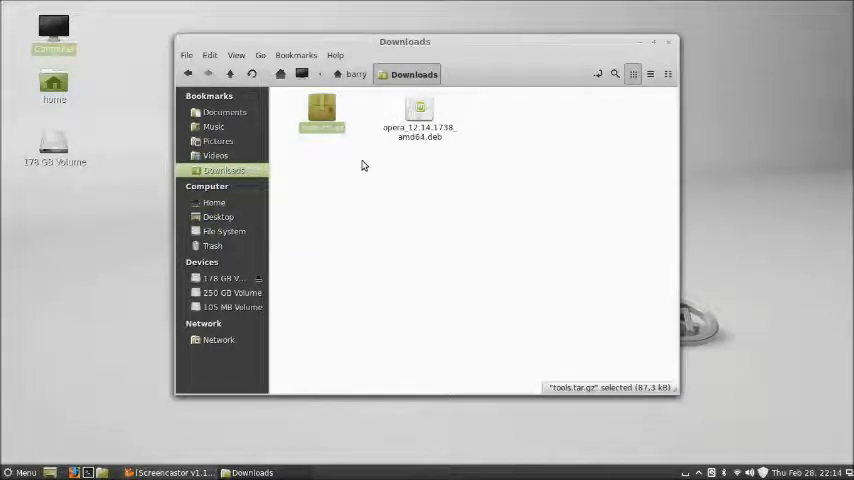
right_click(321, 113)
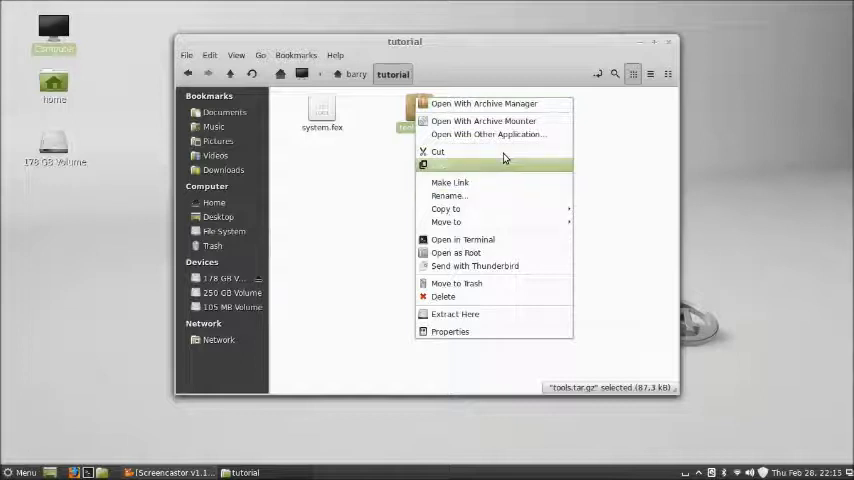
mouse_move(517, 298)
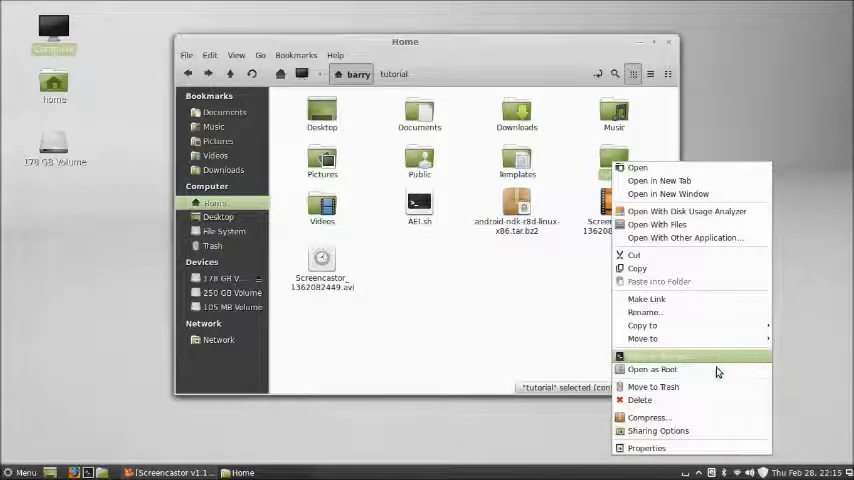
Step: Open the tutorial folder as root with the password and launch a root terminal there
left_click(652, 369)
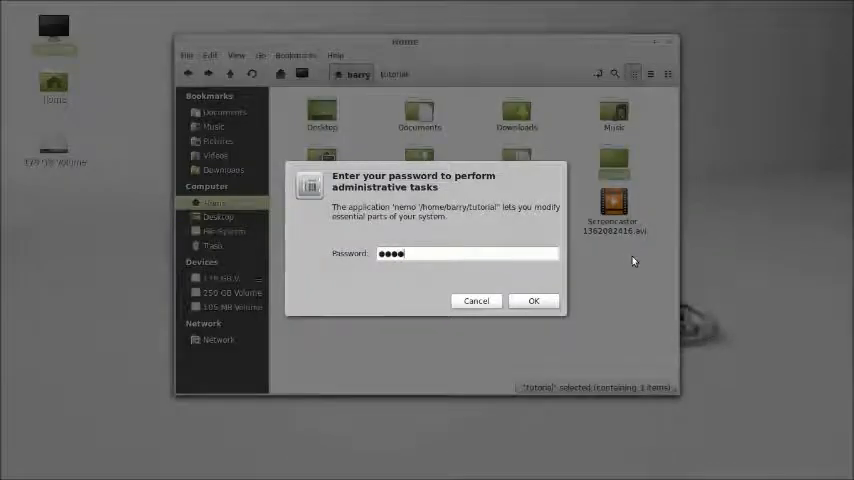
left_click(533, 301)
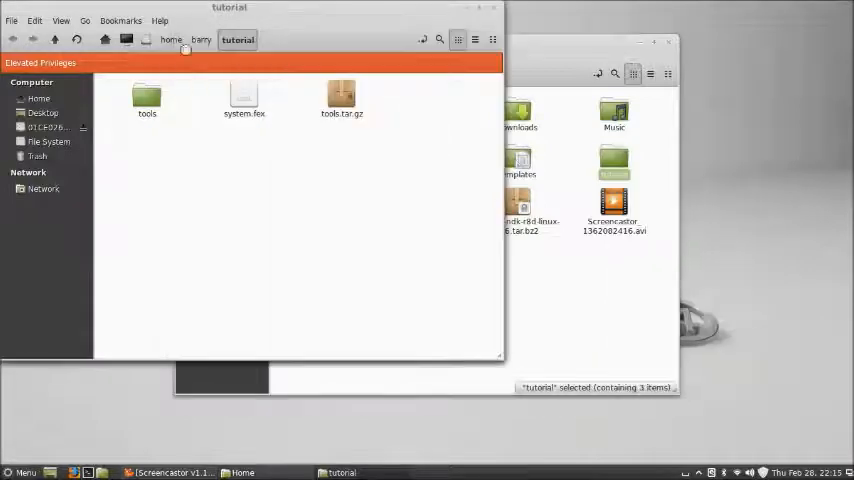
left_click(201, 40)
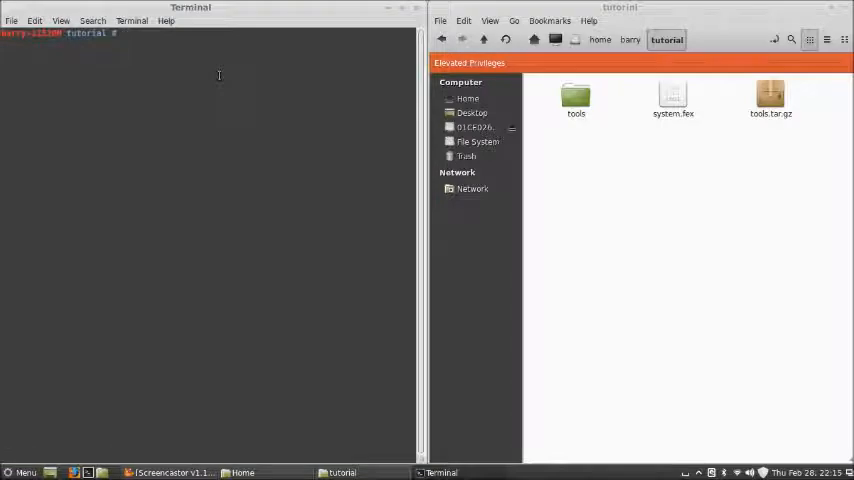
Step: Create a system folder and convert system.fex into a 314.6 MB system.img
type("mkdir")
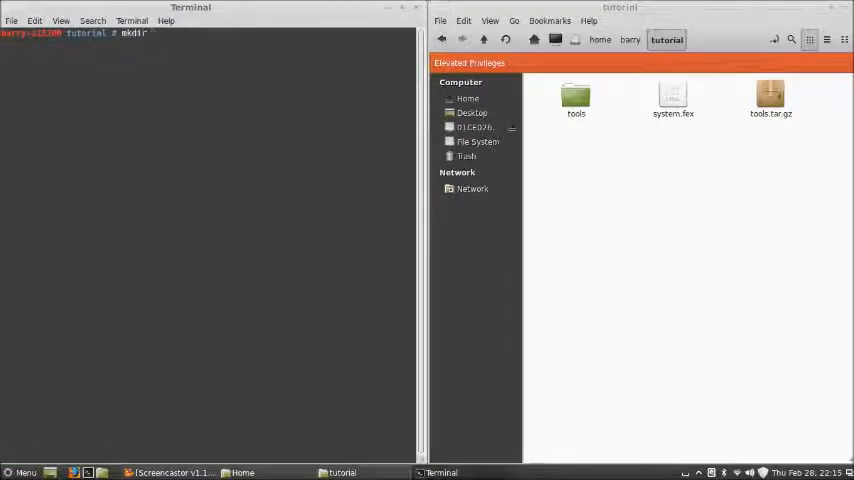
type("system")
type("tools/simg2img syste")
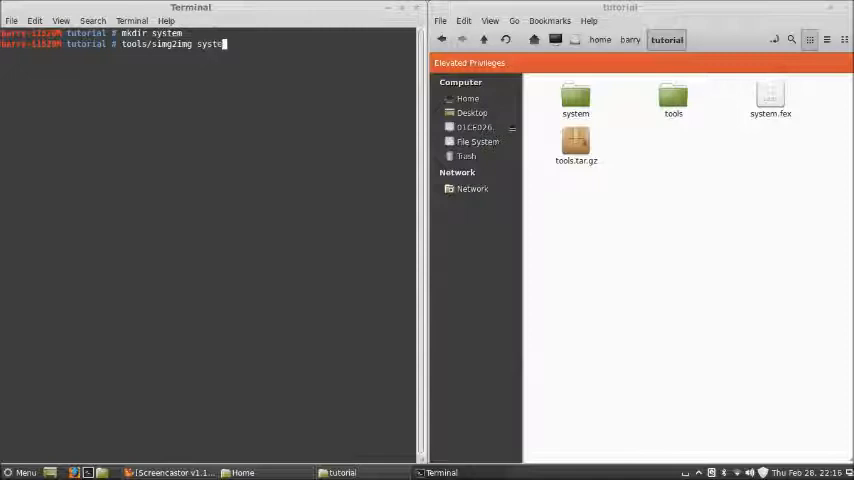
type("m.fex")
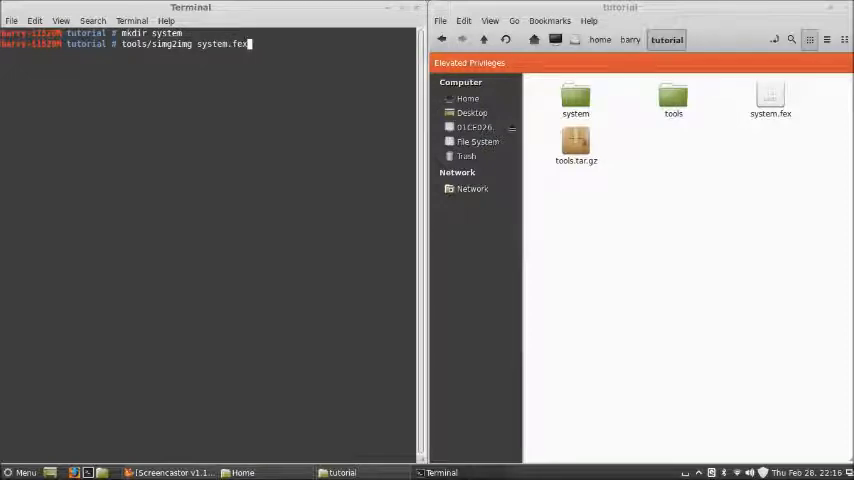
type("system.img")
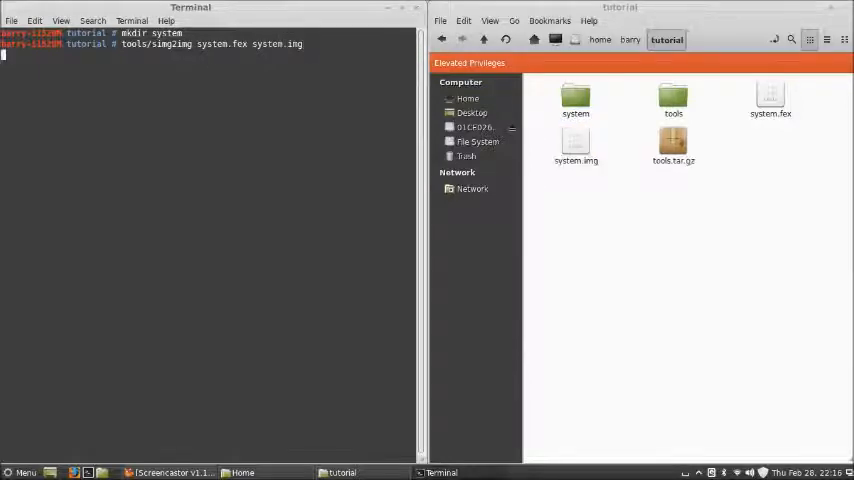
key("Return")
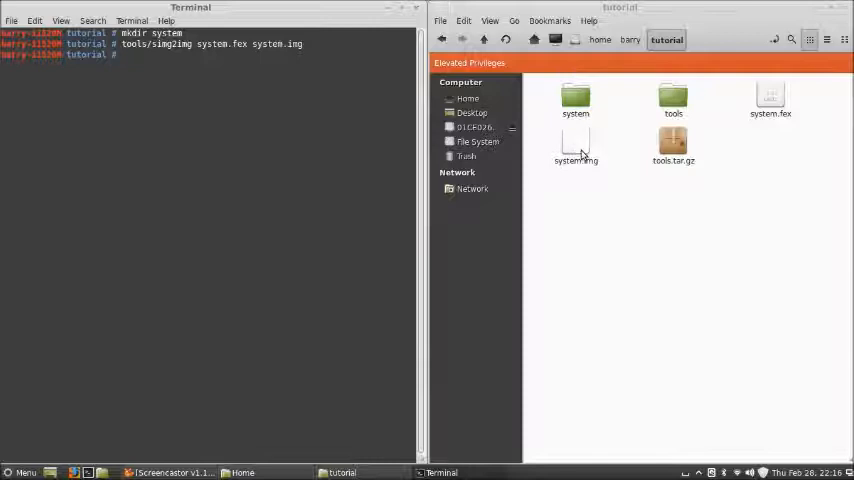
left_click(575, 145)
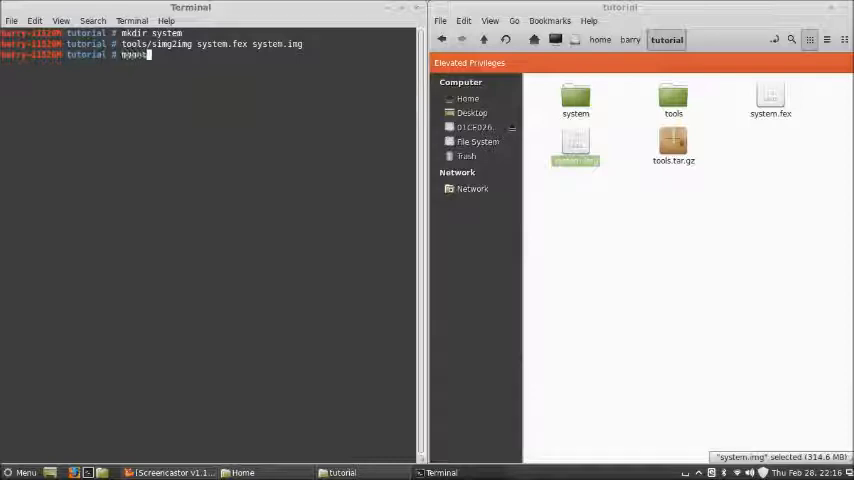
Step: Loop-mount system.img onto the system folder with mount -o loop
type("mount")
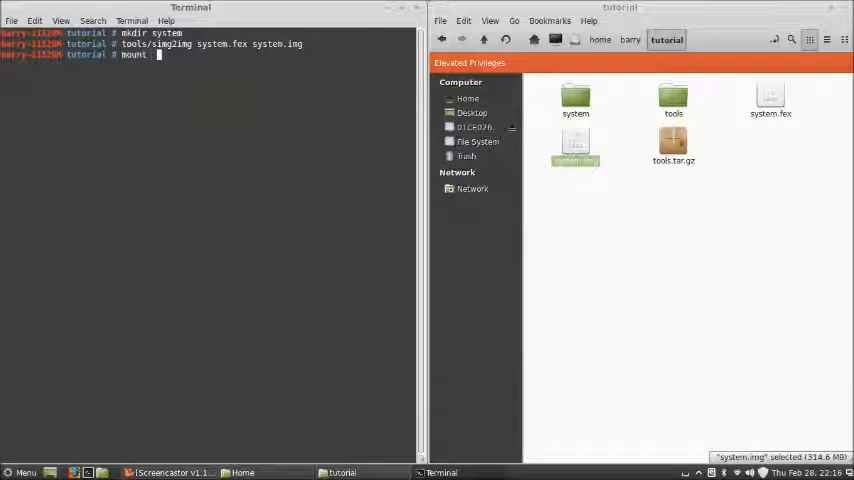
type("-o loo")
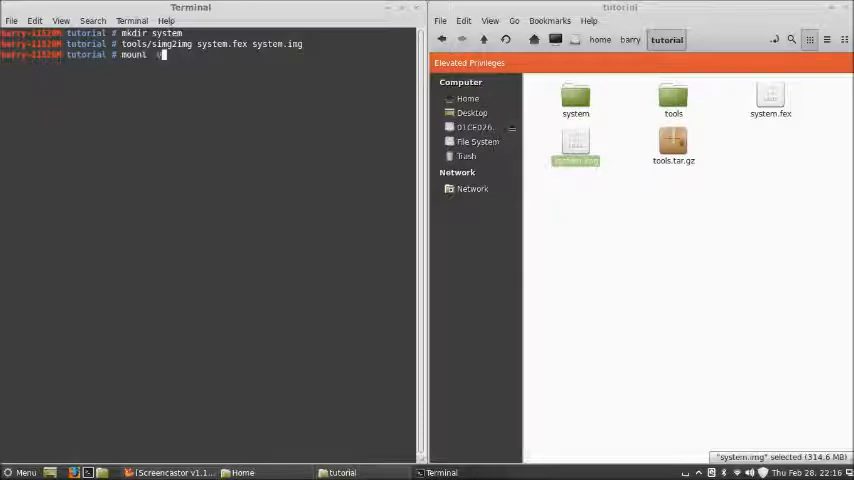
type("-o loop system.img syste")
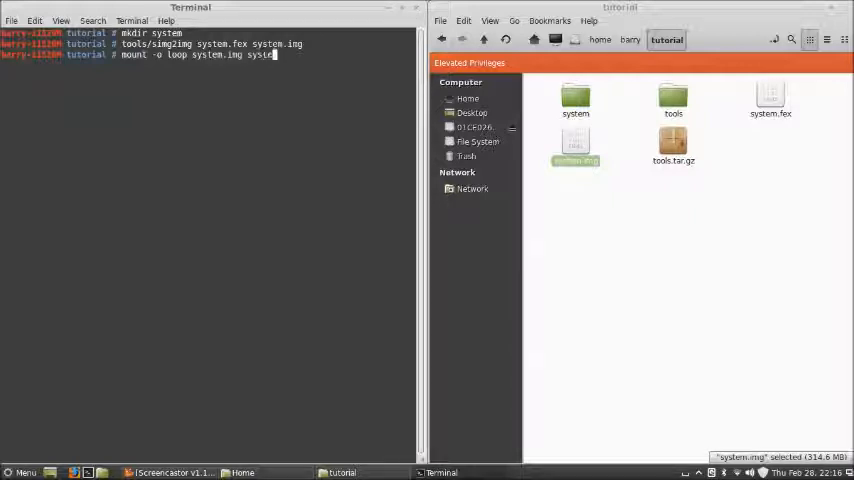
key("Return")
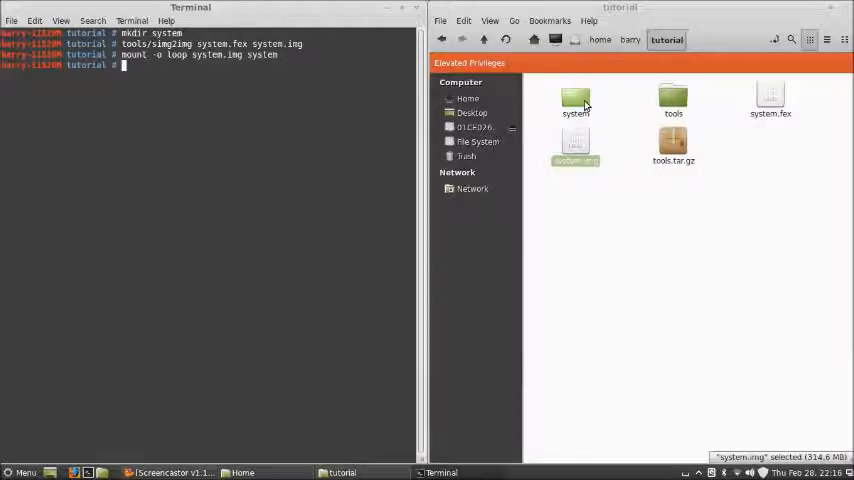
Step: Open the mounted system folder and scroll through build.prop in gedit
double_click(576, 100)
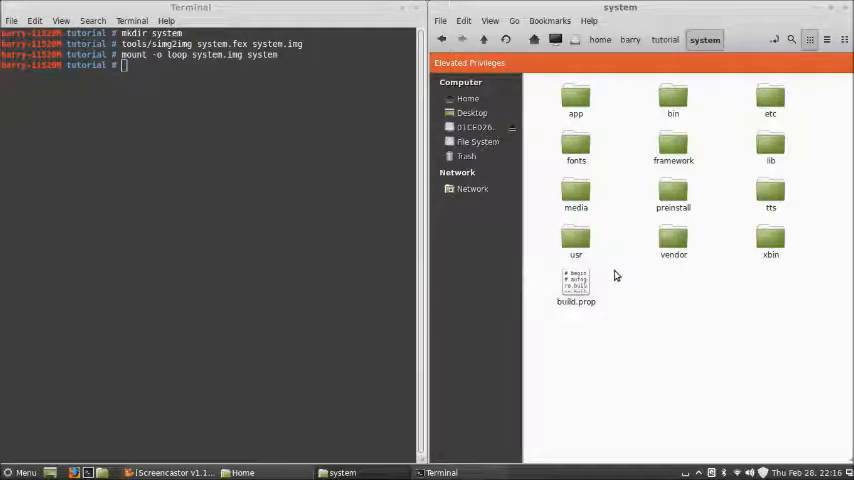
double_click(576, 285)
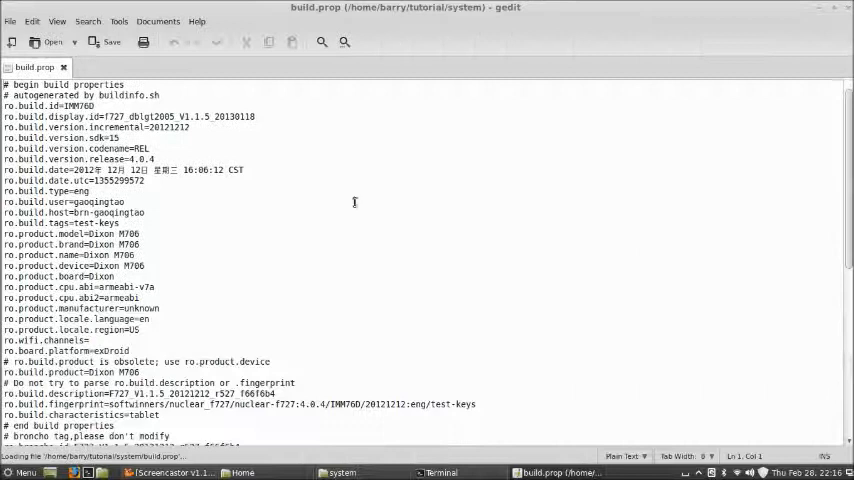
scroll("down", 3)
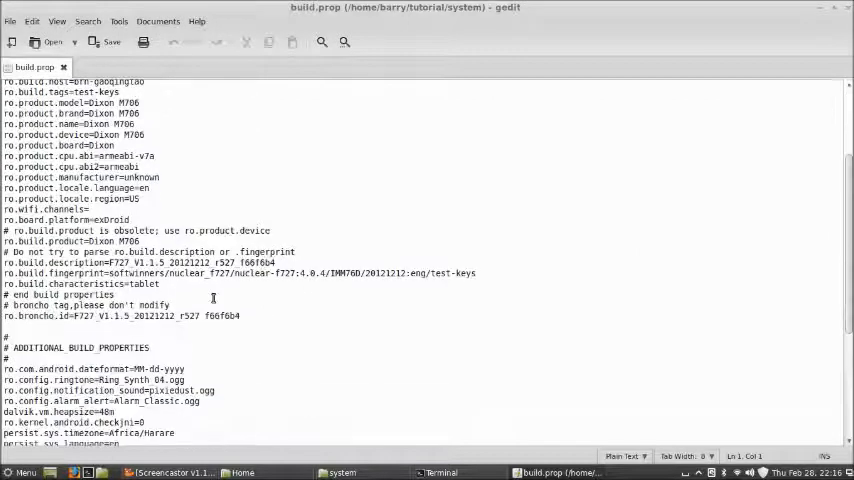
scroll("down", 3)
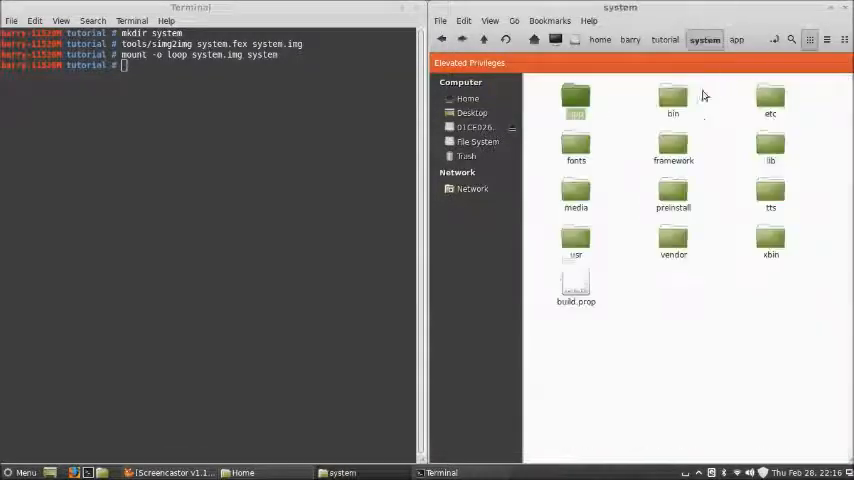
Step: Browse the image's preinstall and bin folders and inspect the fix_permissions script
left_click(575, 100)
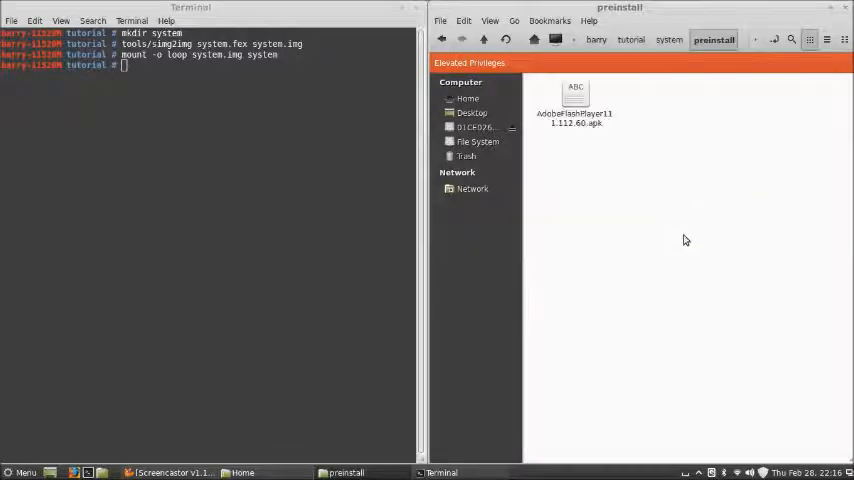
left_click(669, 39)
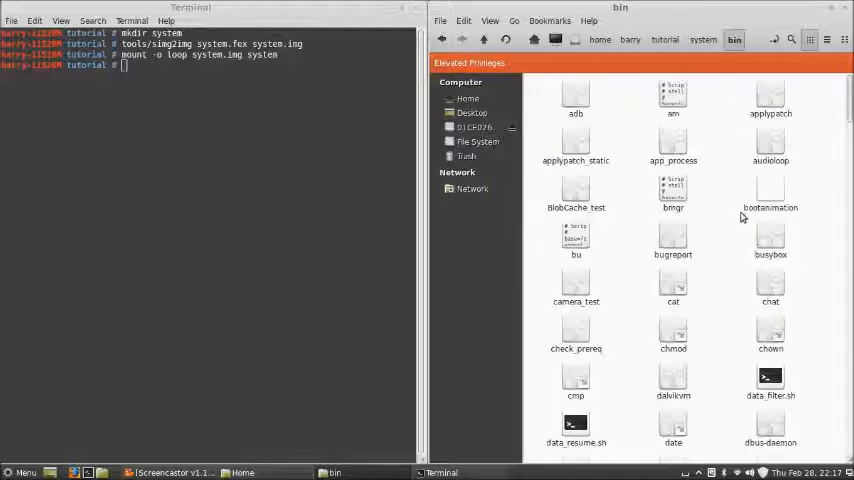
scroll("down", 3)
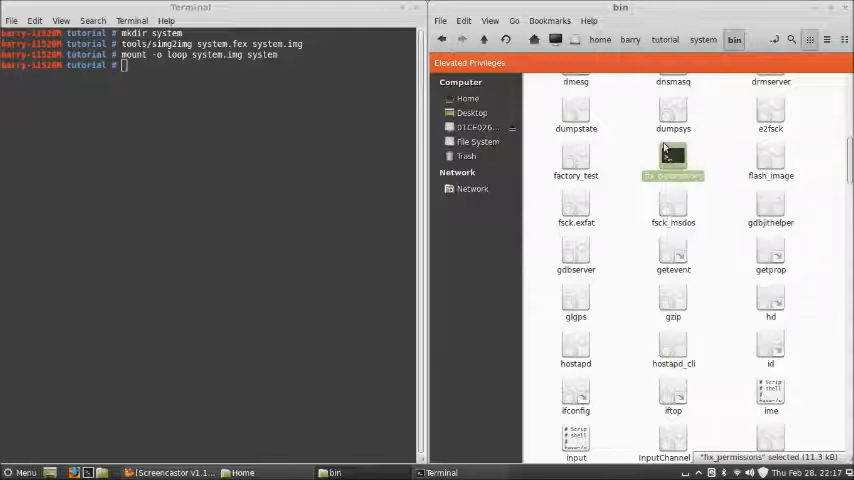
right_click(672, 160)
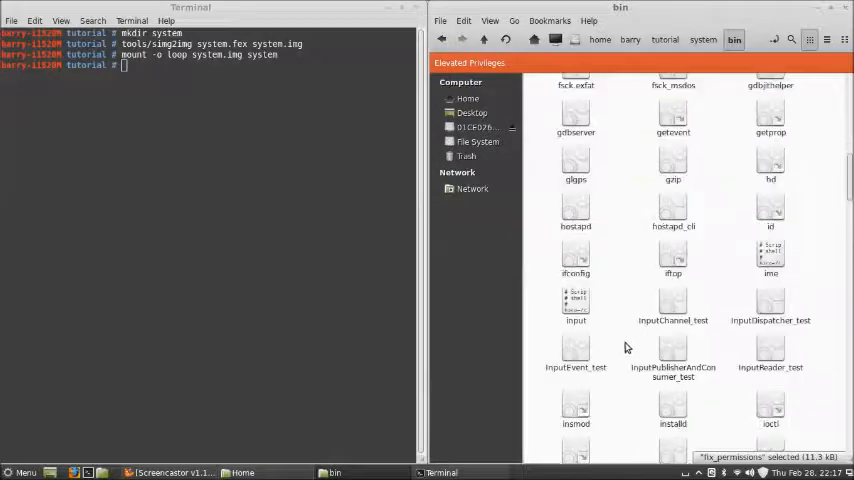
scroll("down", 3)
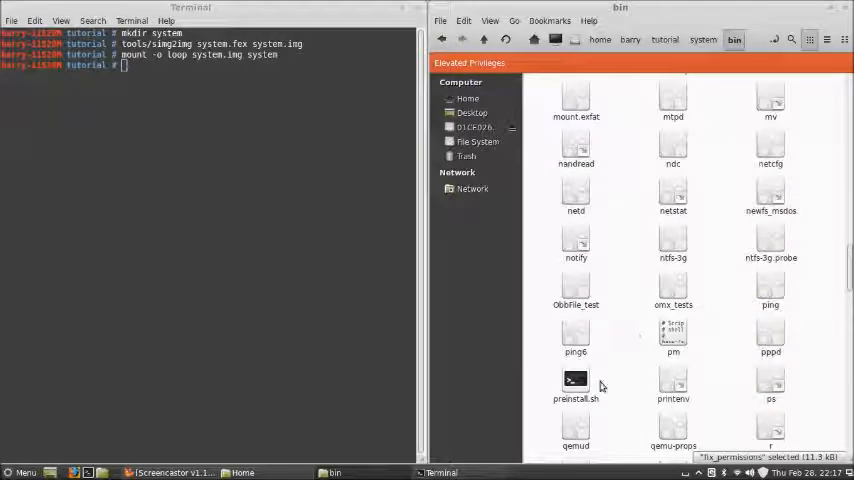
Step: Inspect preinstall.sh, then navigate back up through system to the tutorial folder
left_click(575, 380)
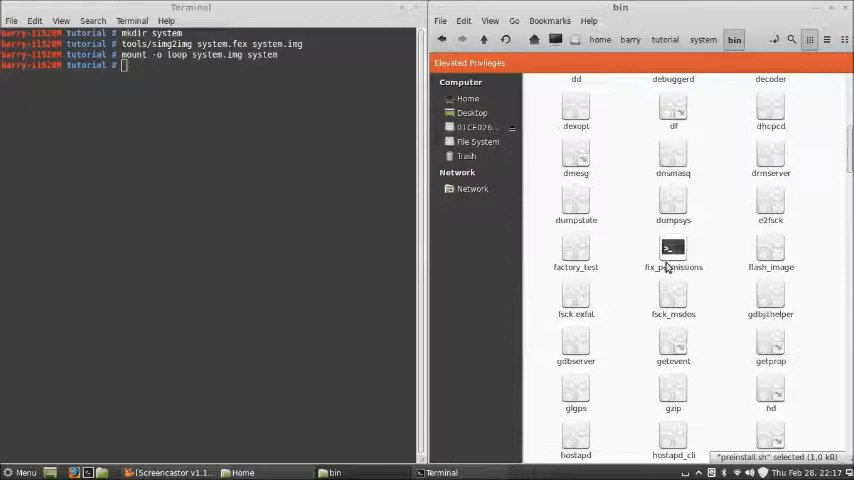
right_click(673, 255)
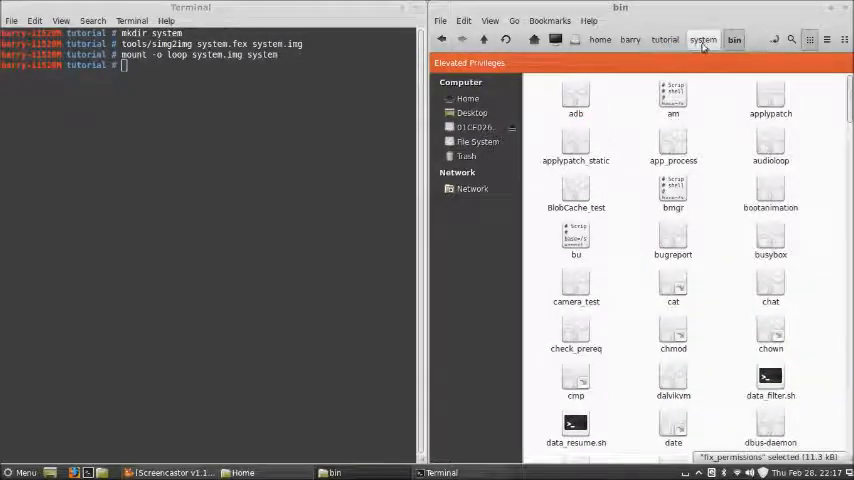
left_click(666, 40)
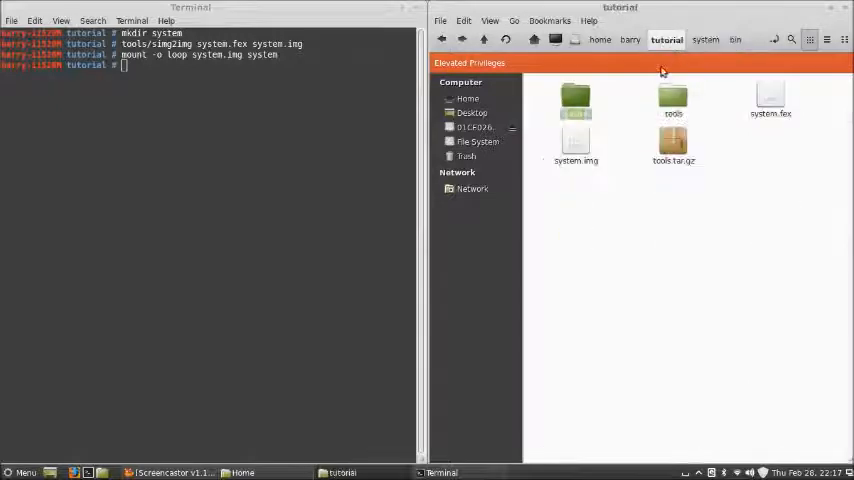
left_click(575, 100)
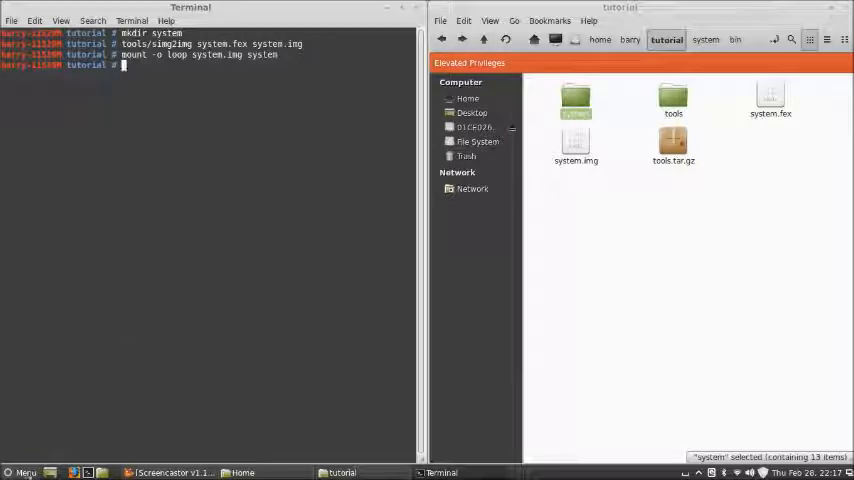
Step: Open the Miniand wiki bookmark in Opera and select and copy the mkuserimg rebuild commands
left_click(18, 472)
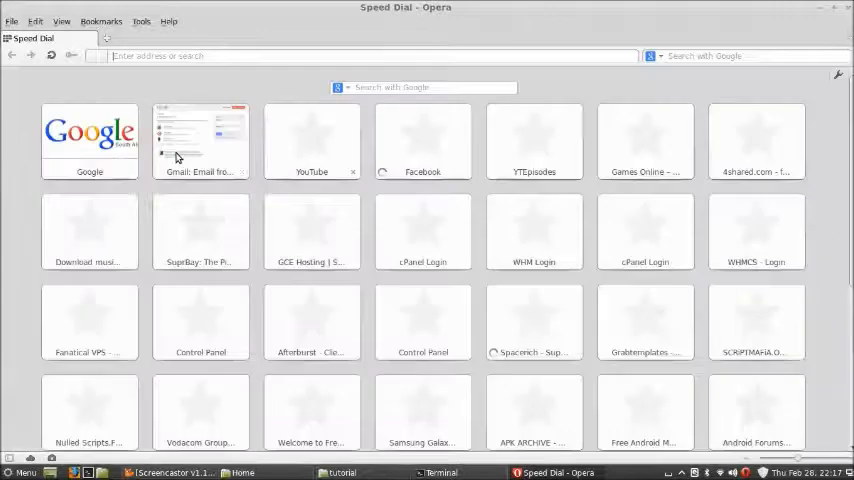
left_click(100, 20)
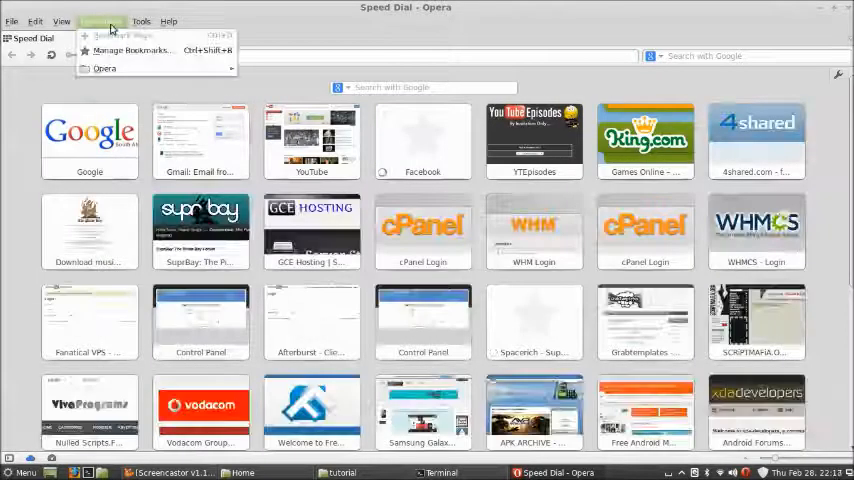
left_click(100, 21)
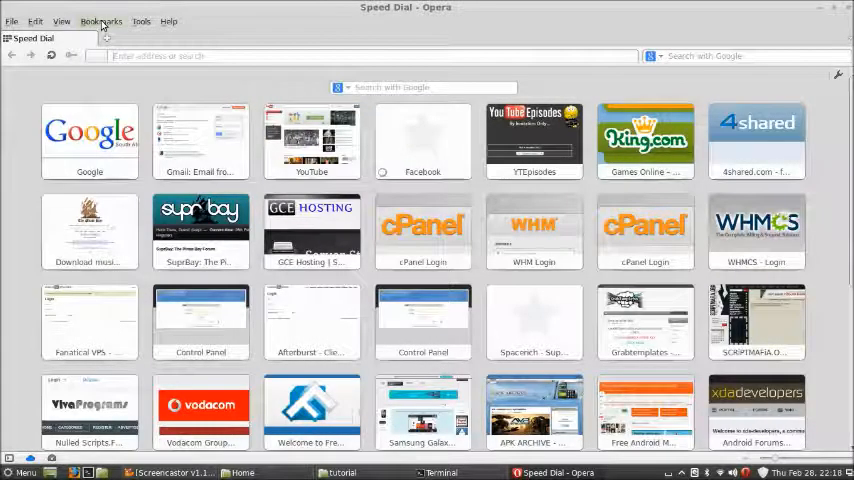
left_click(100, 21)
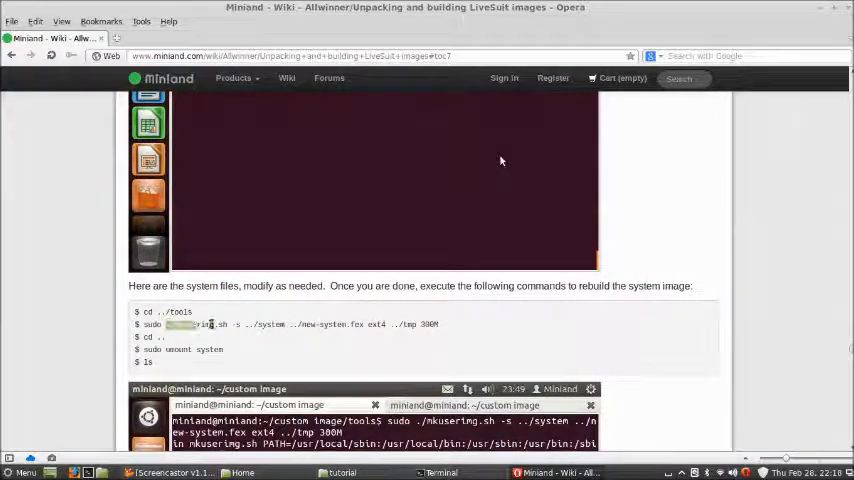
triple_click(300, 324)
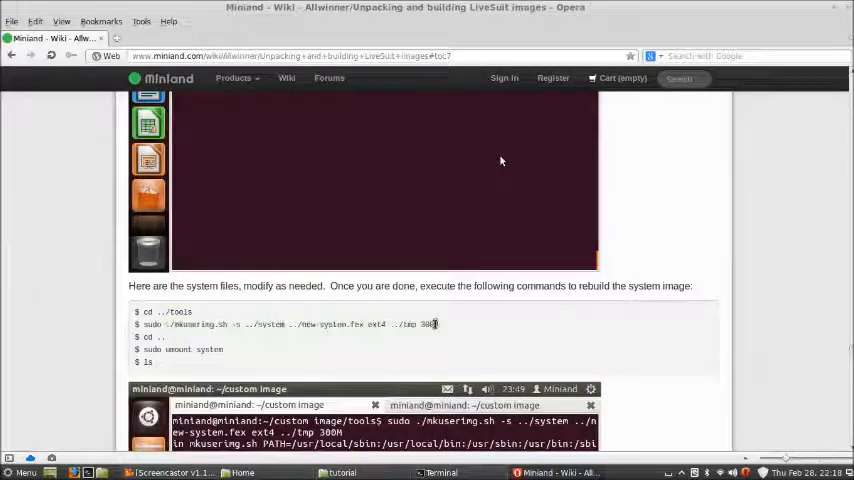
left_click_drag(137, 312, 437, 324)
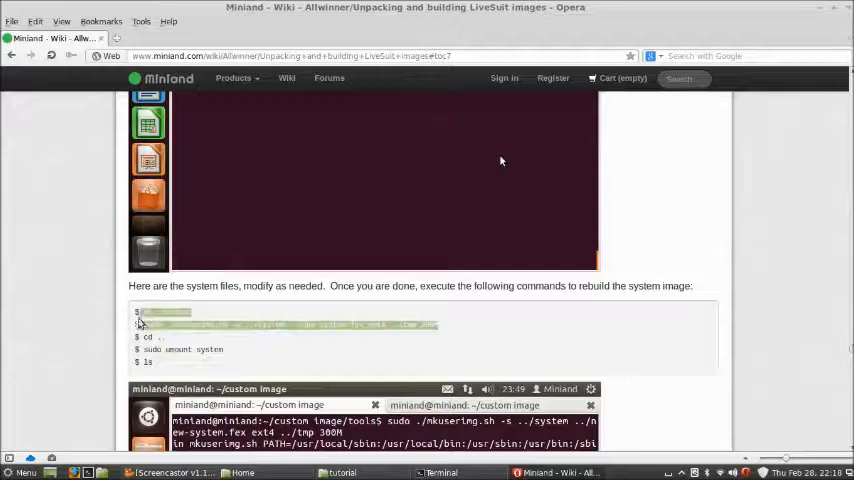
right_click(140, 315)
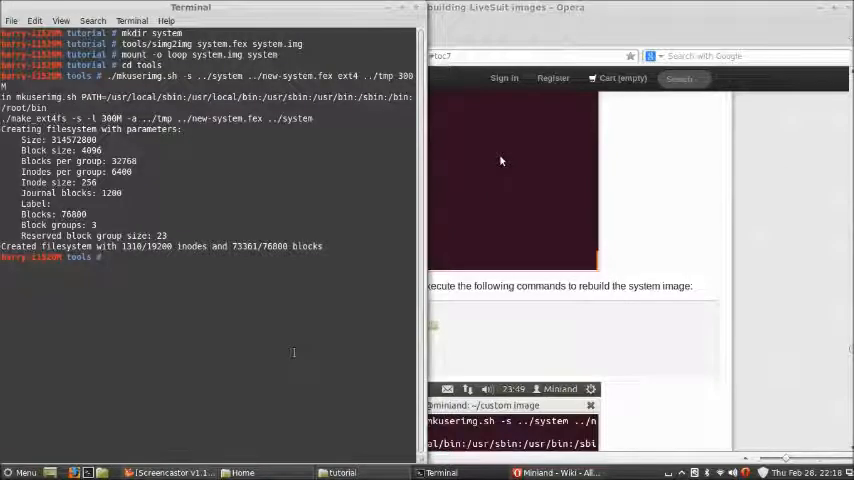
Step: Run 'cd ..' and 'umount system' to unmount the image from tutorial
type("cd ..")
type("umount system")
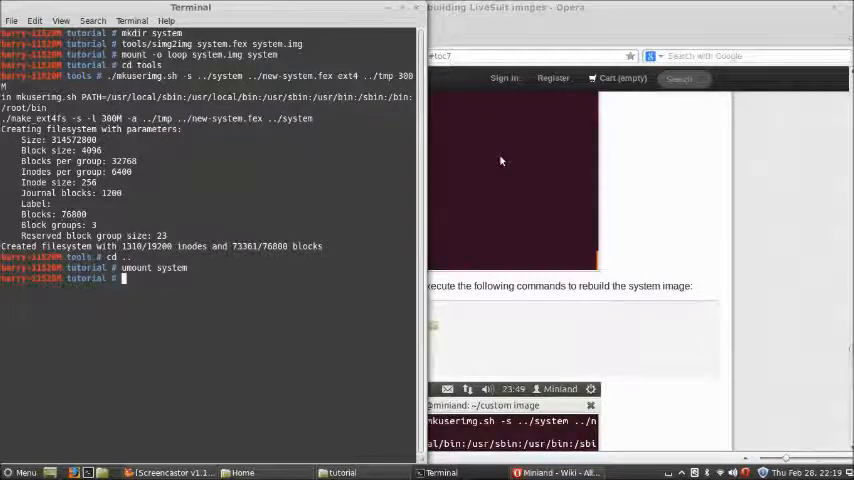
mouse_move(654, 414)
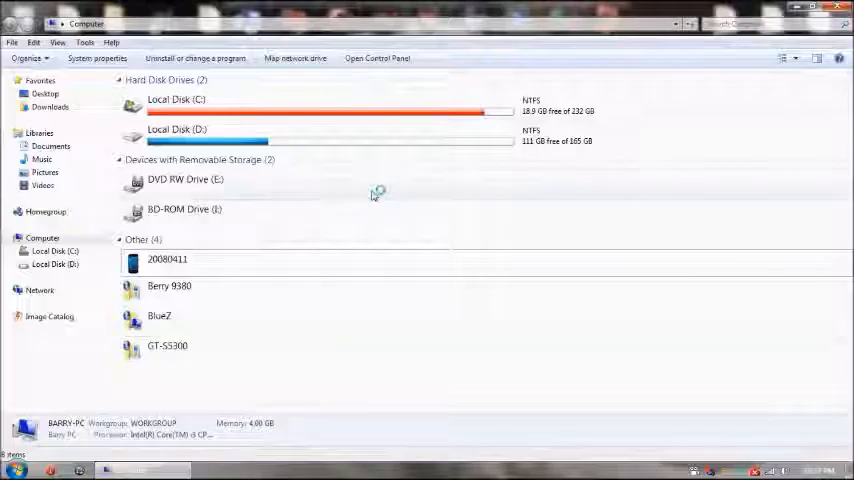
Step: Unmount the system.img ImDisk drive in D:\From linux, then bring up new-system.fex's actions
double_click(177, 129)
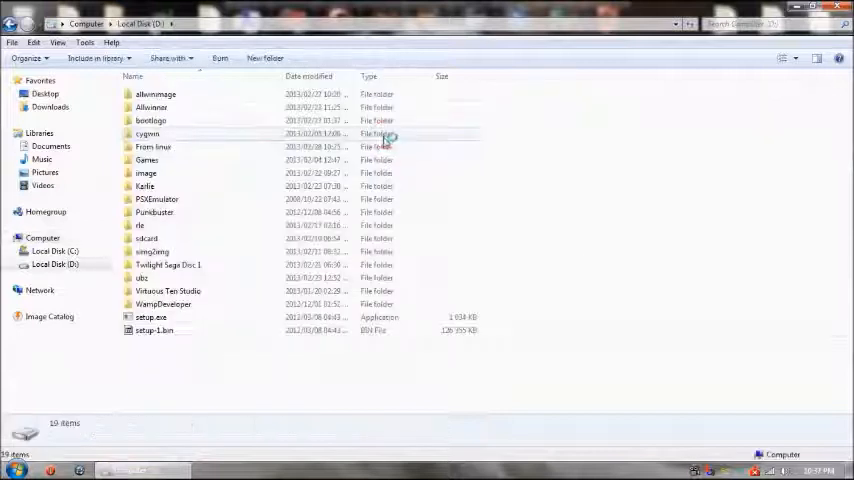
double_click(153, 147)
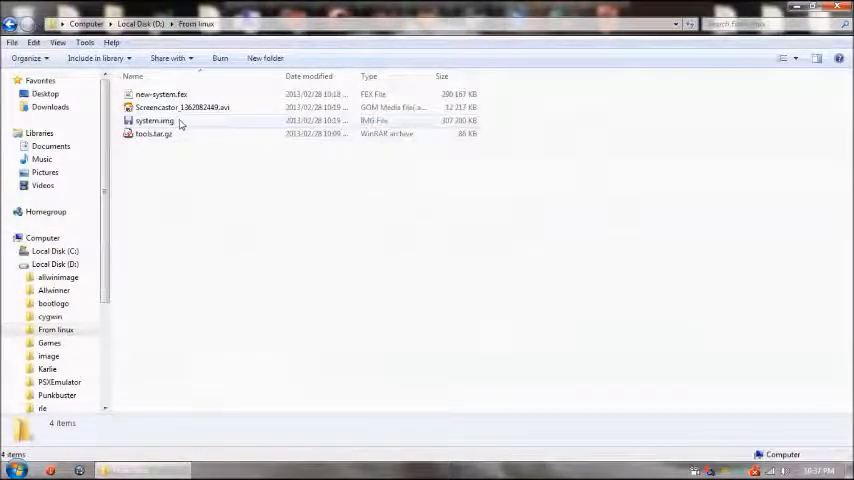
left_click(154, 120)
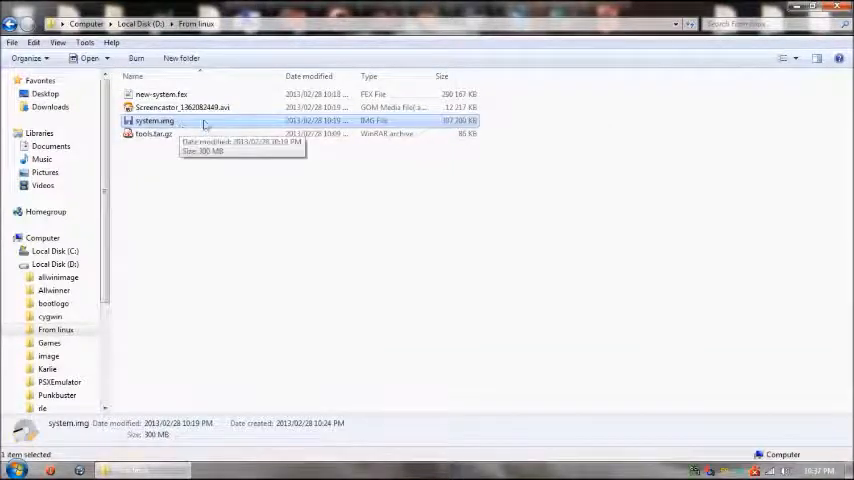
right_click(155, 120)
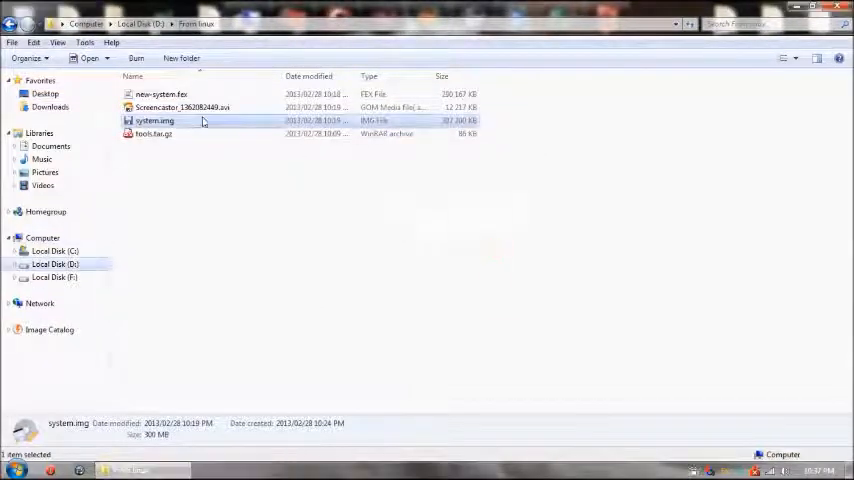
right_click(154, 120)
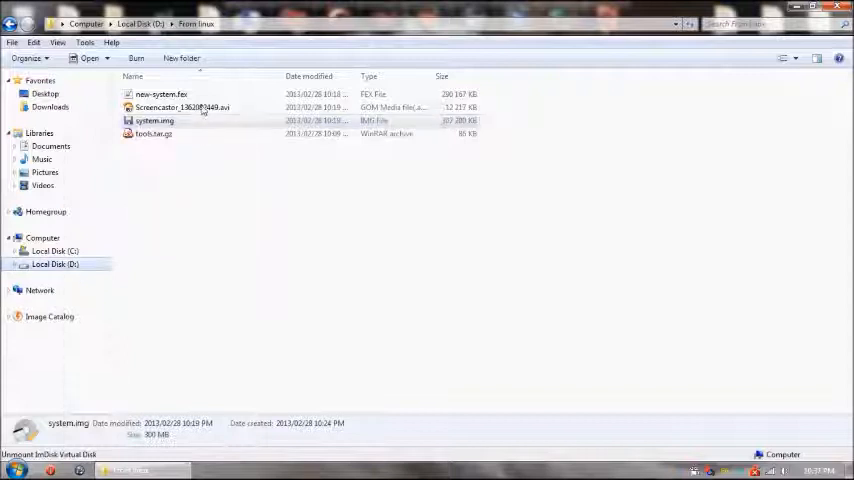
left_click(161, 94)
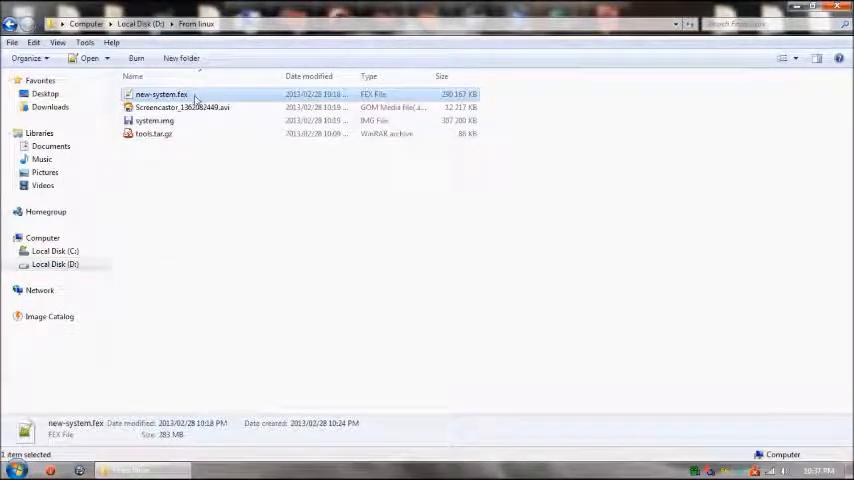
right_click(161, 94)
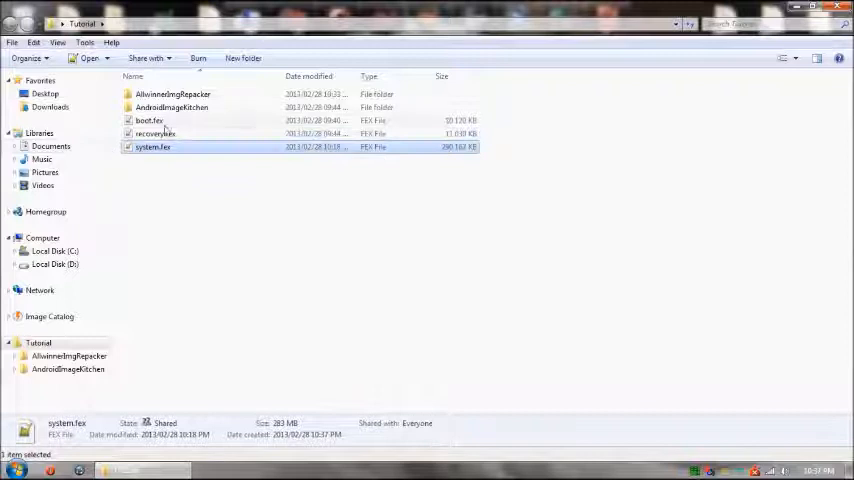
Step: Move the new fex files into dixon.img.dump, replacing the originals for all conflicts
right_click(150, 133)
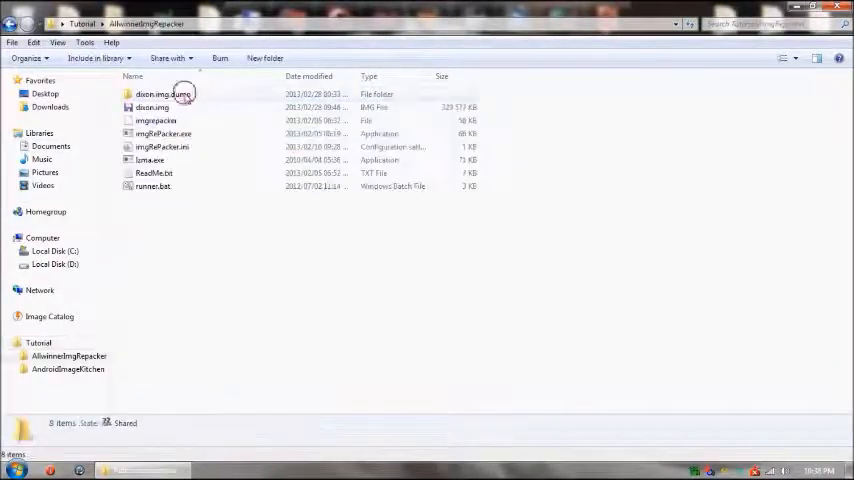
double_click(165, 93)
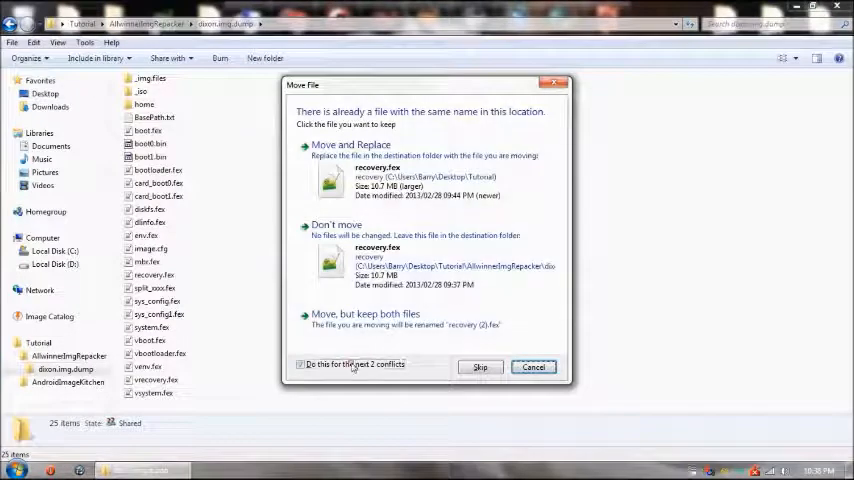
left_click(350, 145)
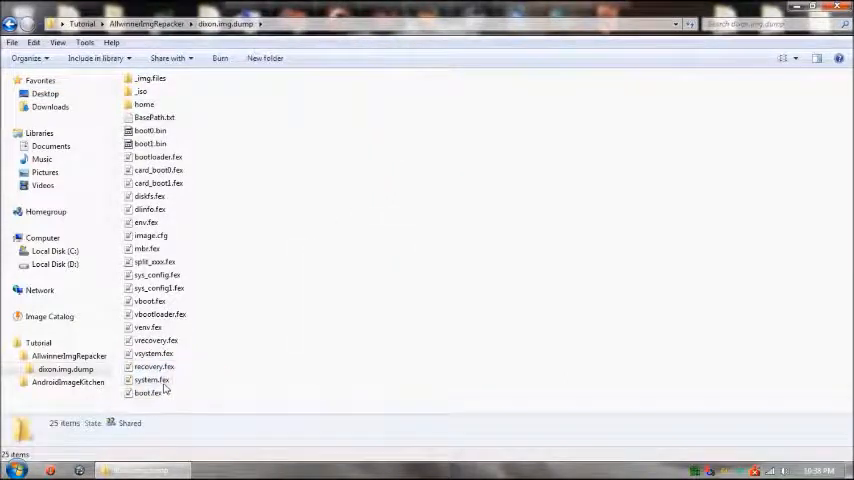
Step: Paste copies of the fex files into _iso and rename them with a .fex.iso extension
right_click(151, 380)
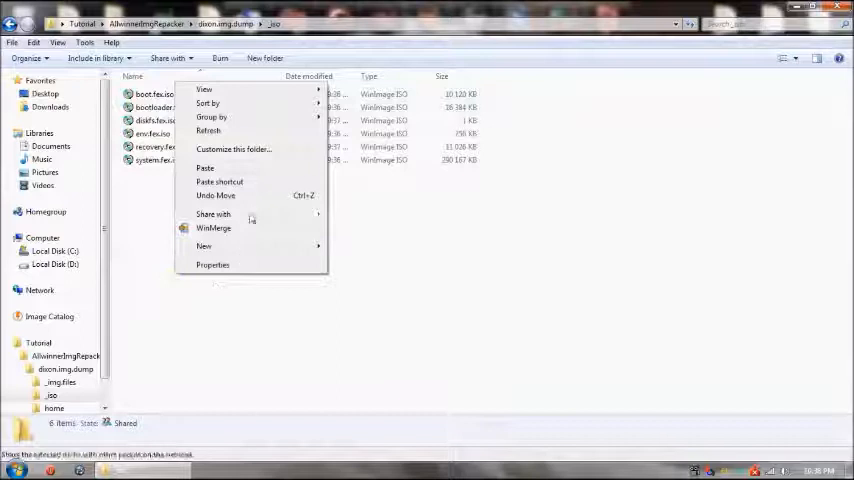
left_click(205, 167)
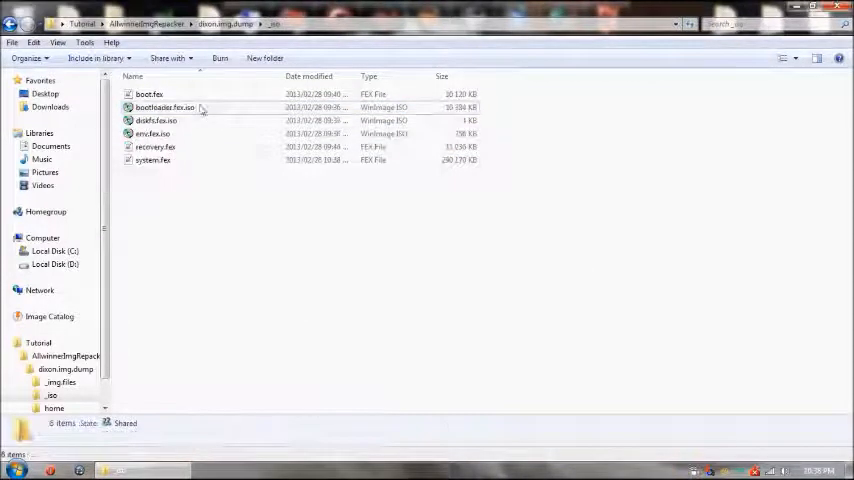
left_click(148, 94)
type(".iso")
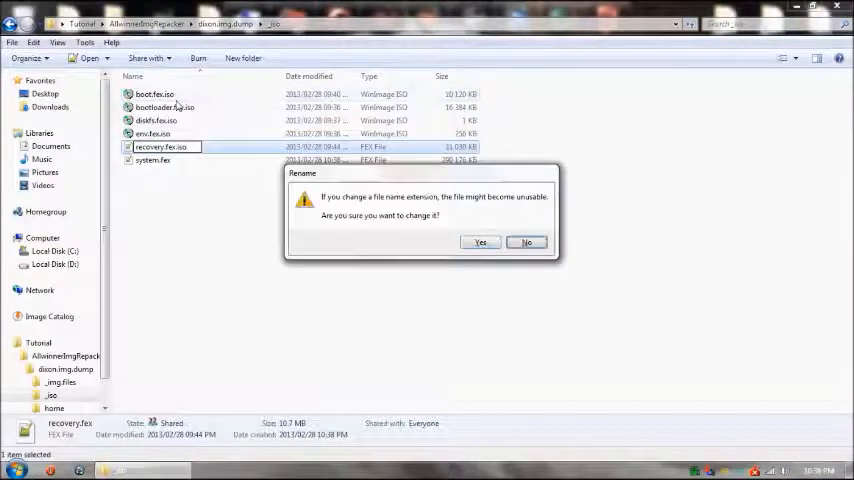
left_click(480, 242)
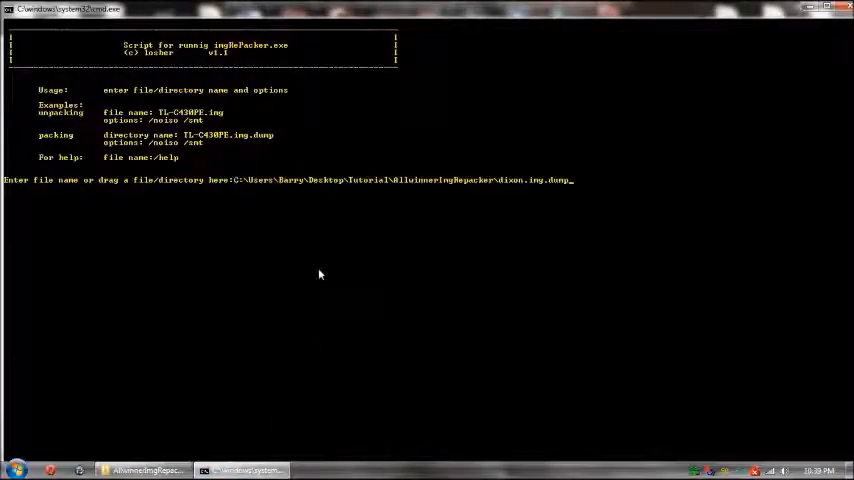
Step: Run imgRePacker on the dump path with /skip, producing dixon.img and a dixon.img.bak backup
key("enter")
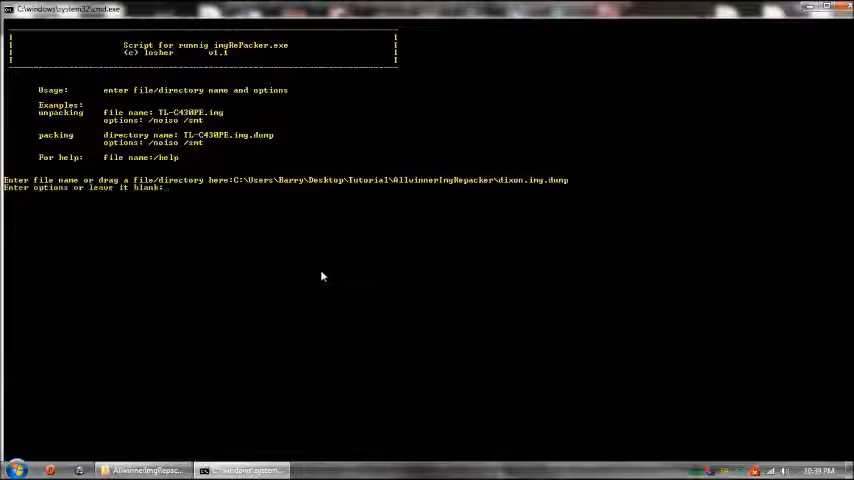
type("/skip")
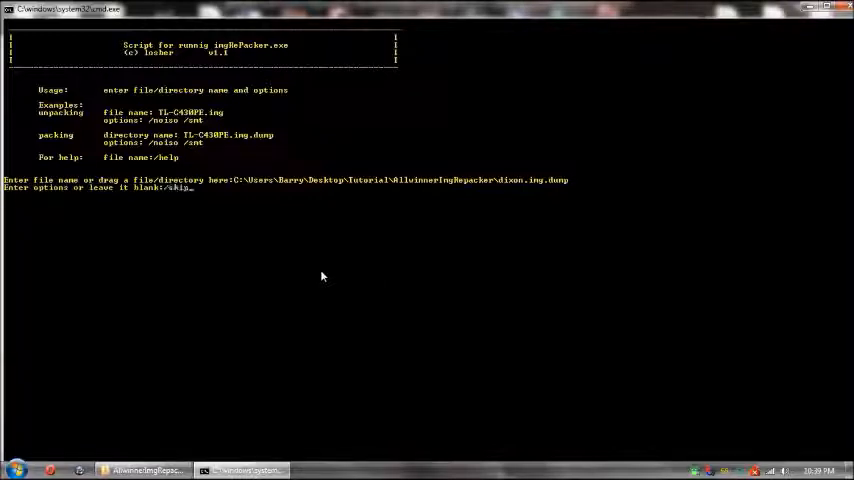
key("enter")
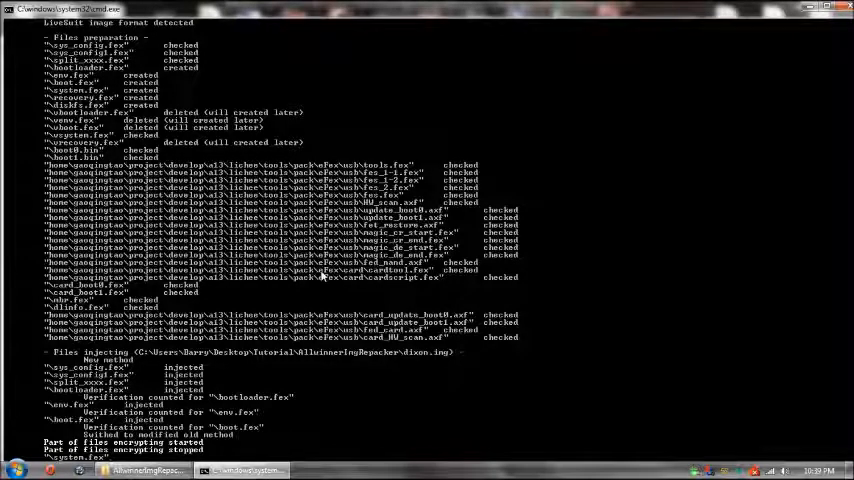
scroll("down", 3)
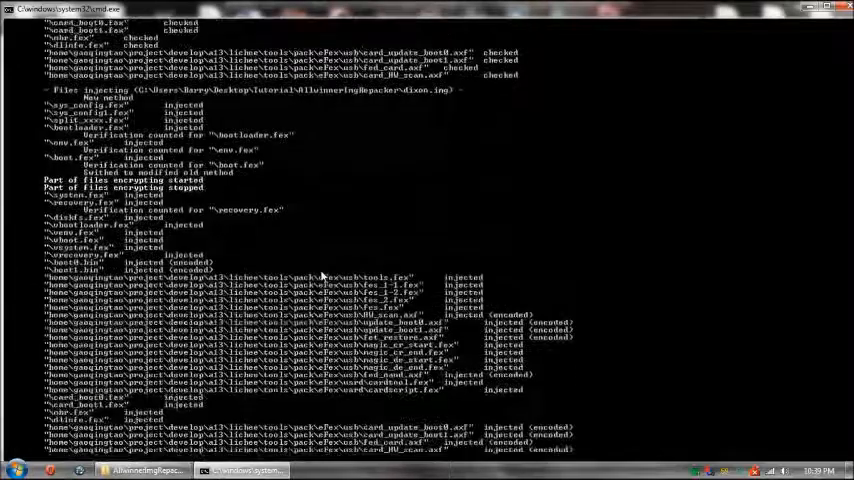
scroll("down", 3)
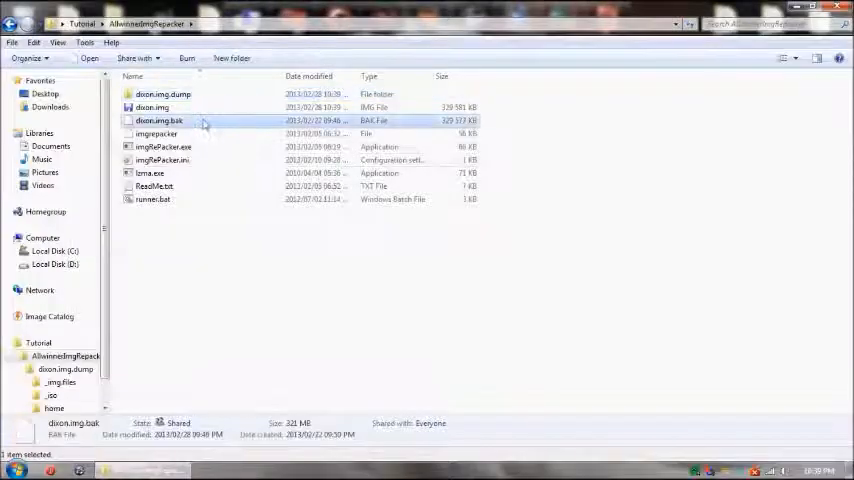
Step: Bring the LiveSuit V1.09 window forward from the taskbar
left_click(155, 107)
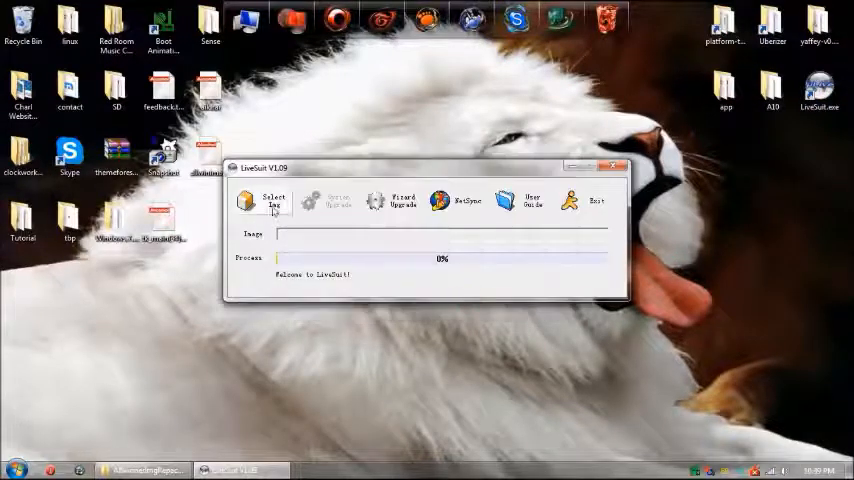
Step: Select dixon.img from Desktop\Tutorial\AllwinnerImgRepacker as LiveSuite's firmware image
left_click(273, 201)
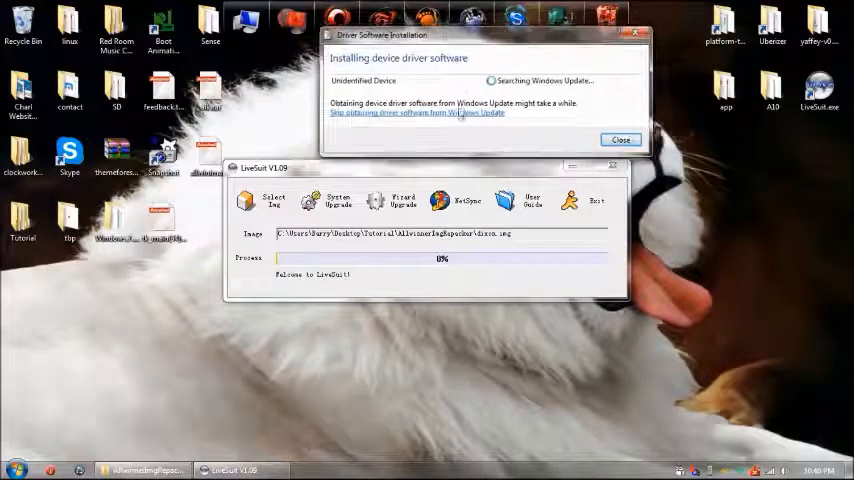
Step: Skip the Windows Update driver search and confirm both forced-format prompts to flash dixon.img
left_click(398, 112)
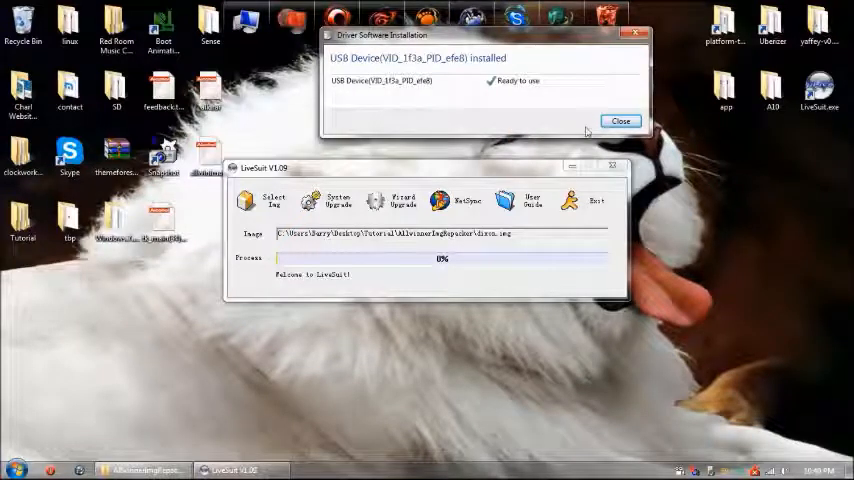
left_click(620, 121)
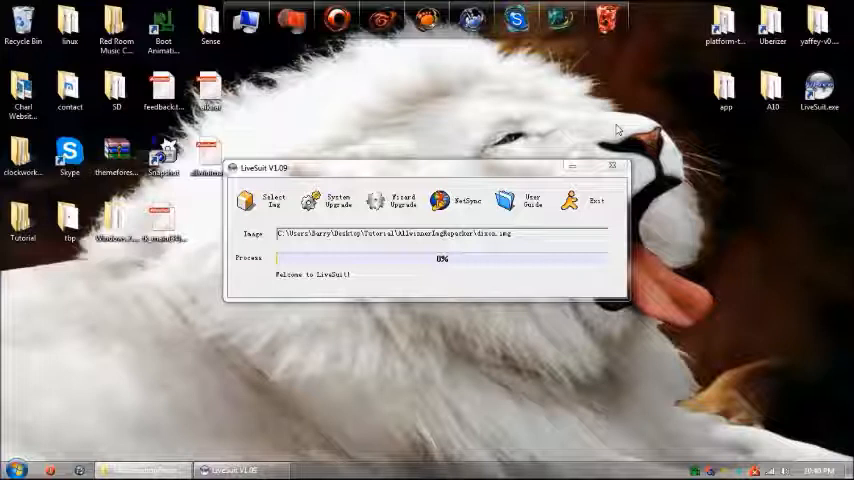
left_click(274, 201)
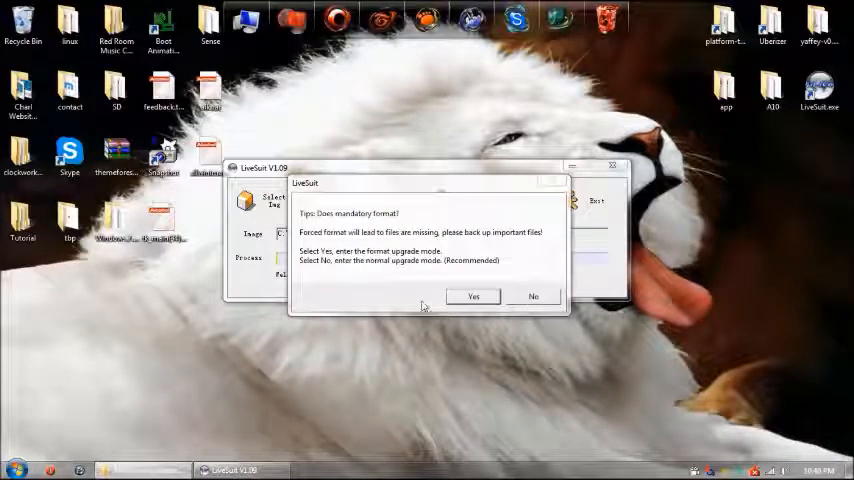
left_click(473, 296)
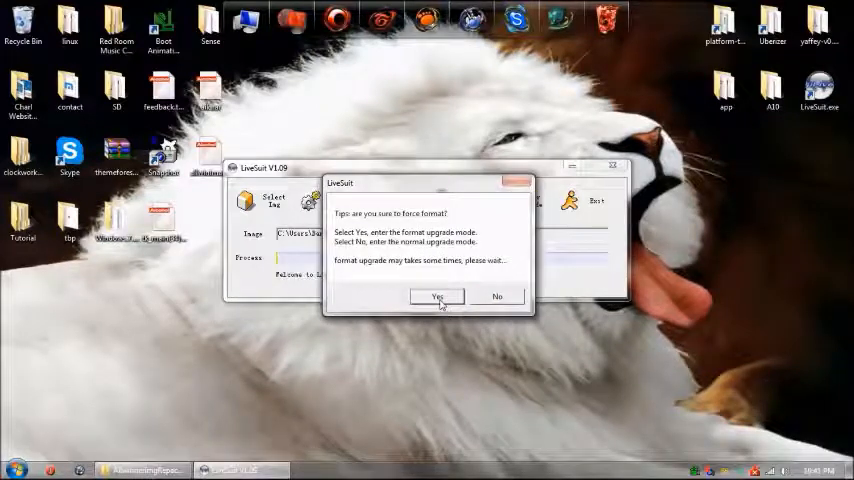
left_click(437, 296)
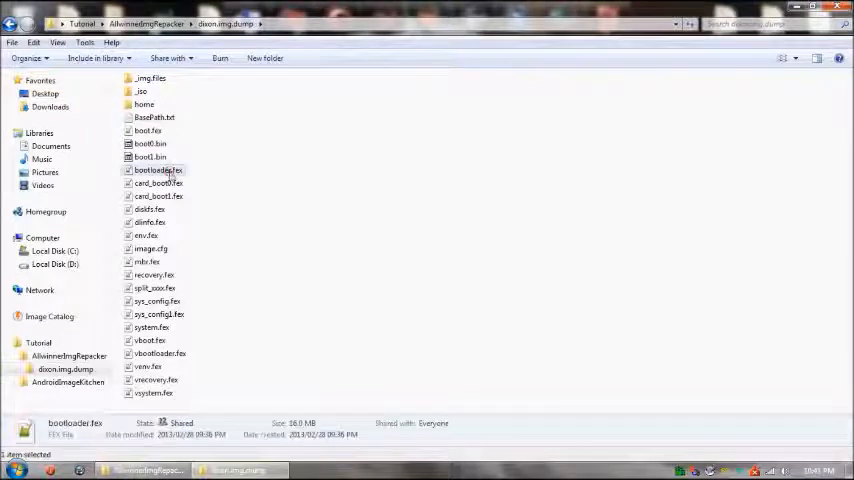
Step: Mount bootloader.fex and set the volume's view to Group by (None)
left_click(155, 170)
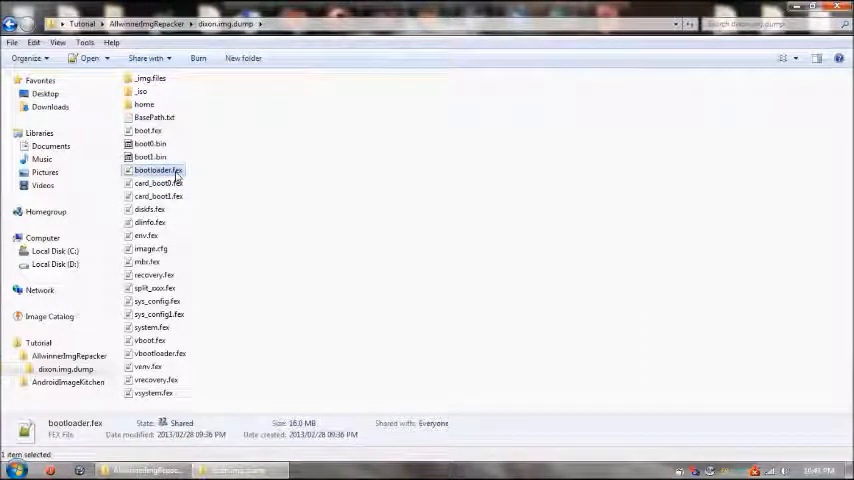
right_click(155, 170)
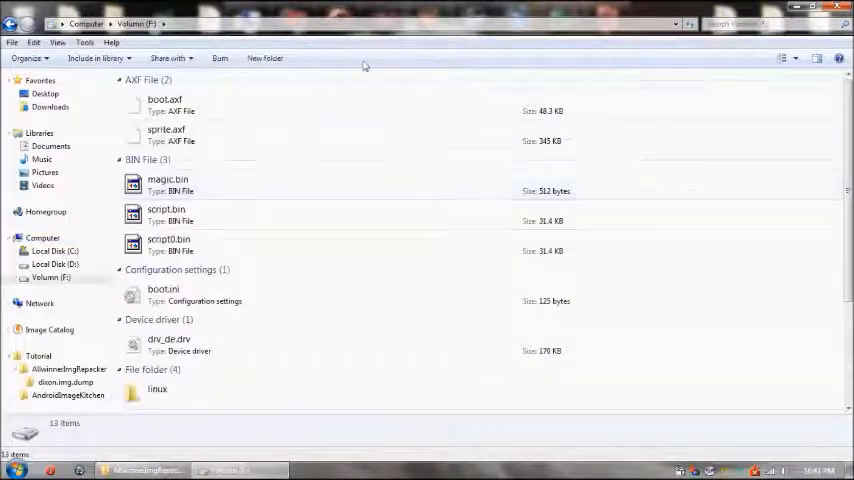
left_click(57, 42)
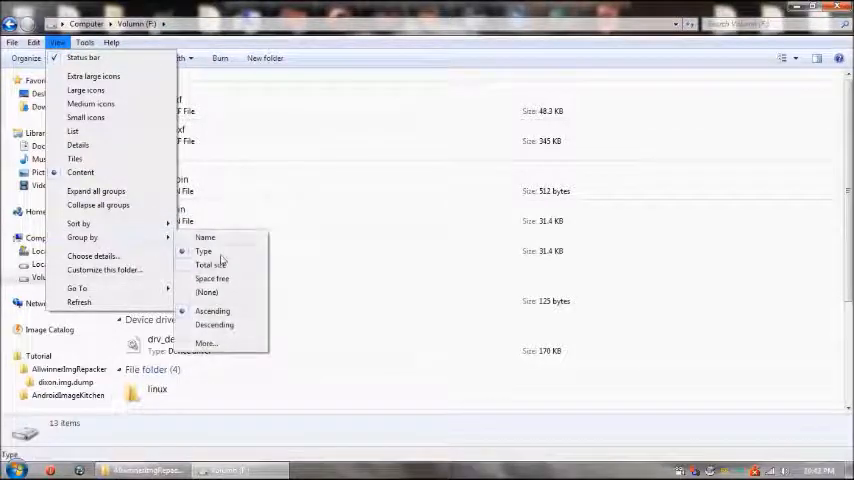
left_click(205, 237)
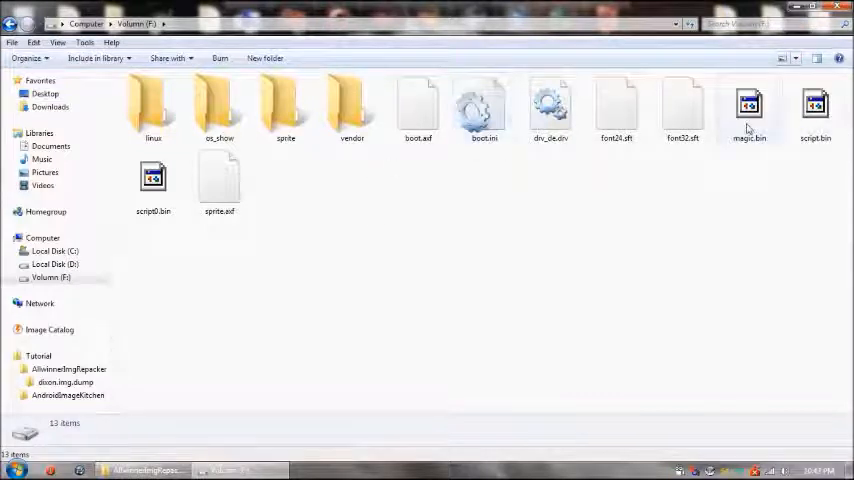
mouse_move(212, 108)
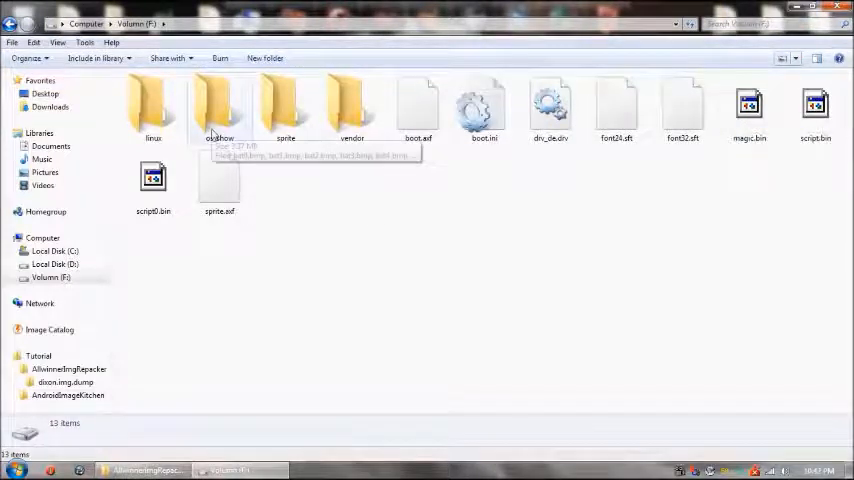
Step: Open os_show, then its linux folder, and select linux.bmp
double_click(219, 110)
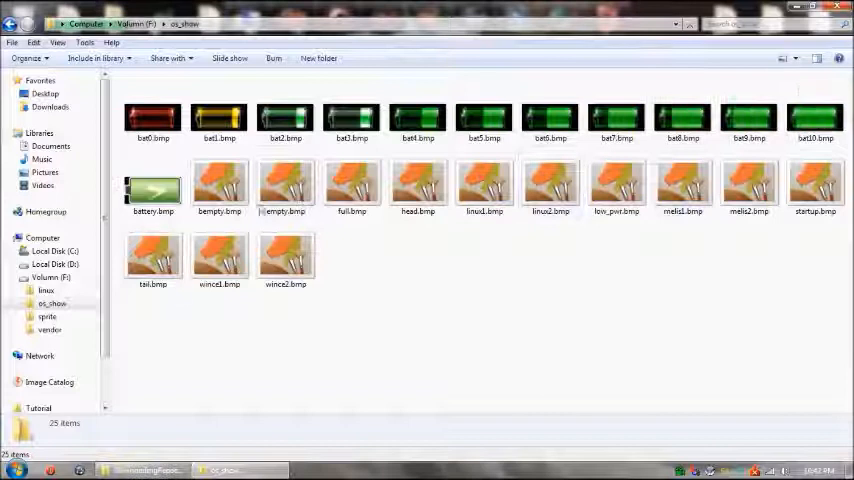
left_click(46, 290)
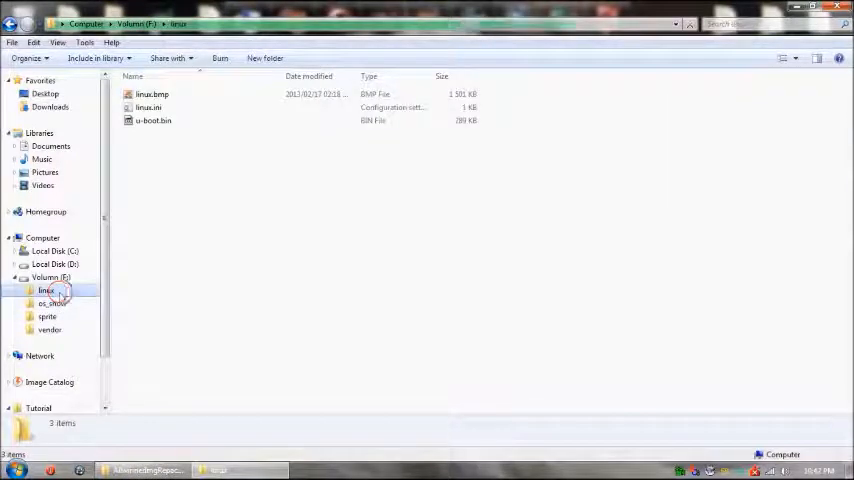
left_click(152, 94)
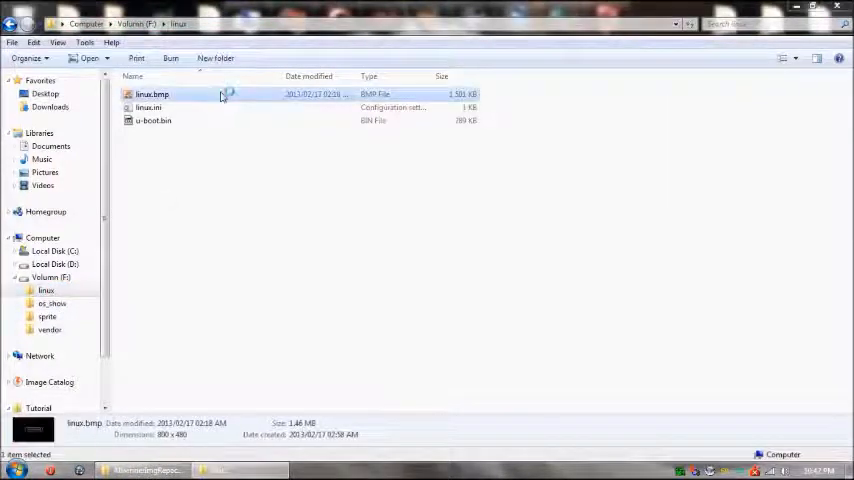
Step: Open linux.bmp in Windows Photo Viewer to see the black DIXON boot logo
double_click(152, 93)
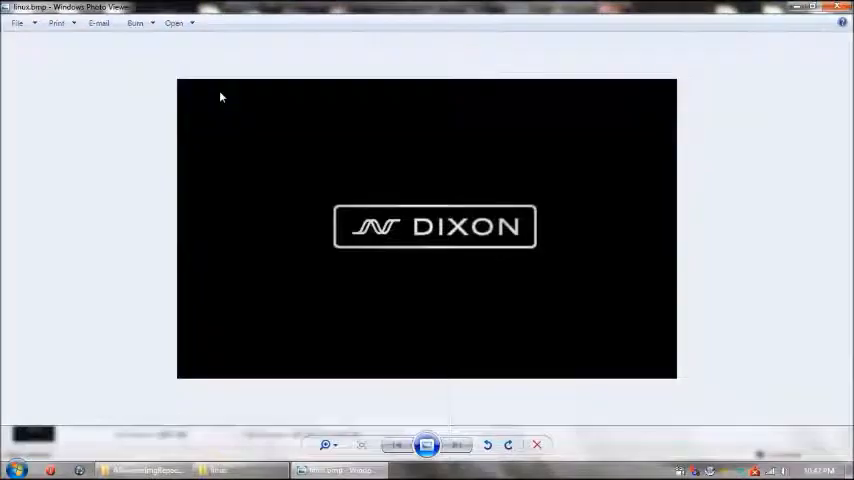
mouse_move(489, 171)
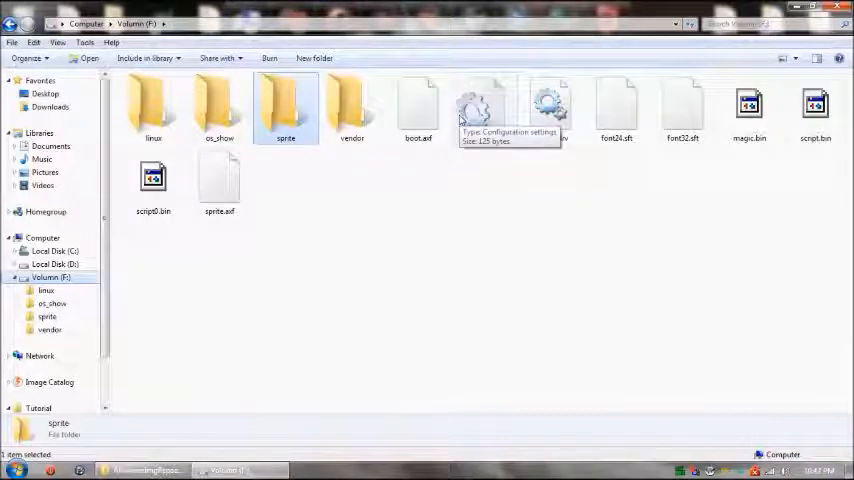
mouse_move(460, 175)
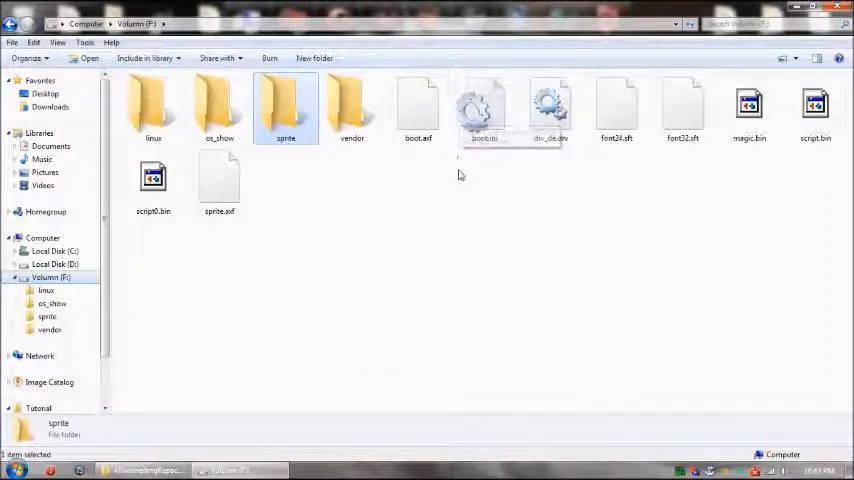
Step: Unmount the Volumn (F:) ImDisk virtual disk from Computer
double_click(483, 110)
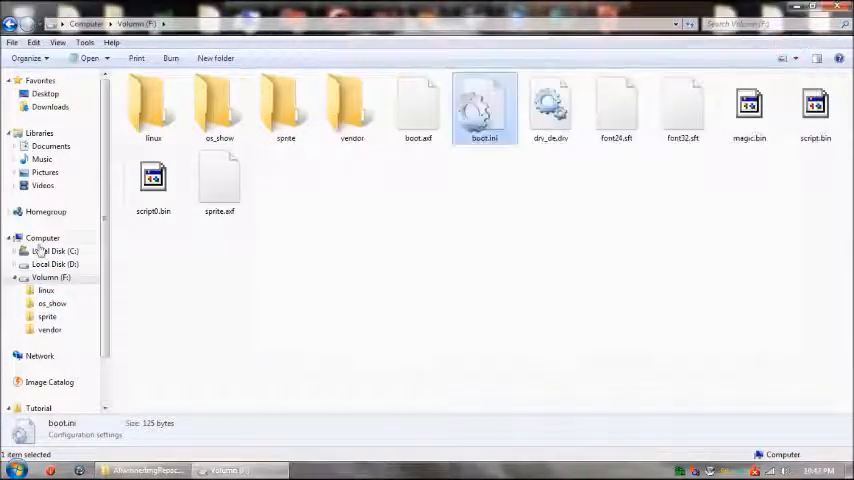
right_click(175, 159)
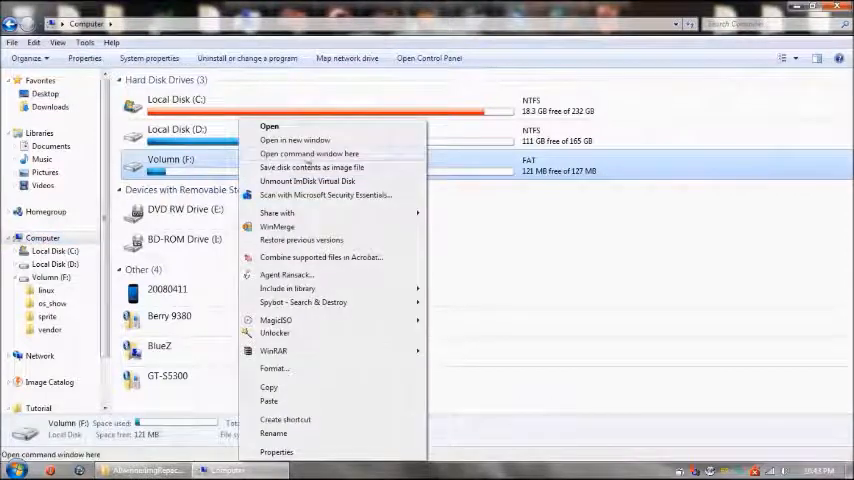
left_click(308, 181)
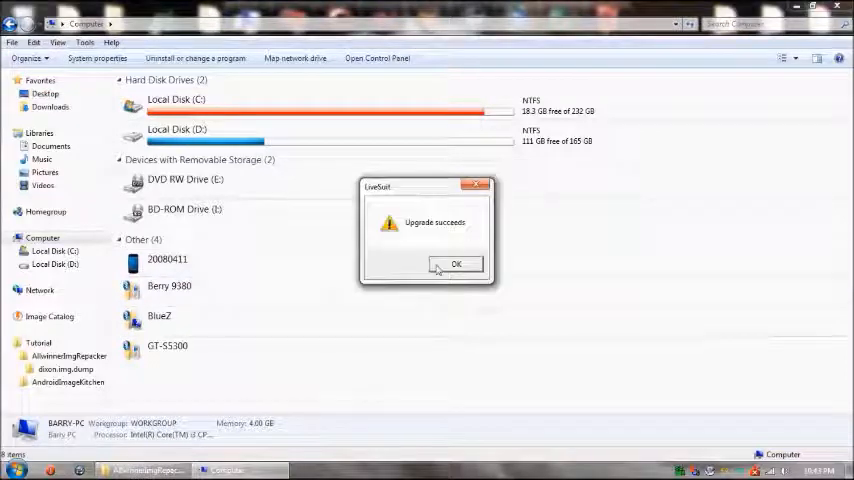
Step: Dismiss the 'Upgrade succeeds' dialog and restore the LiveSuit window from the taskbar
left_click(456, 263)
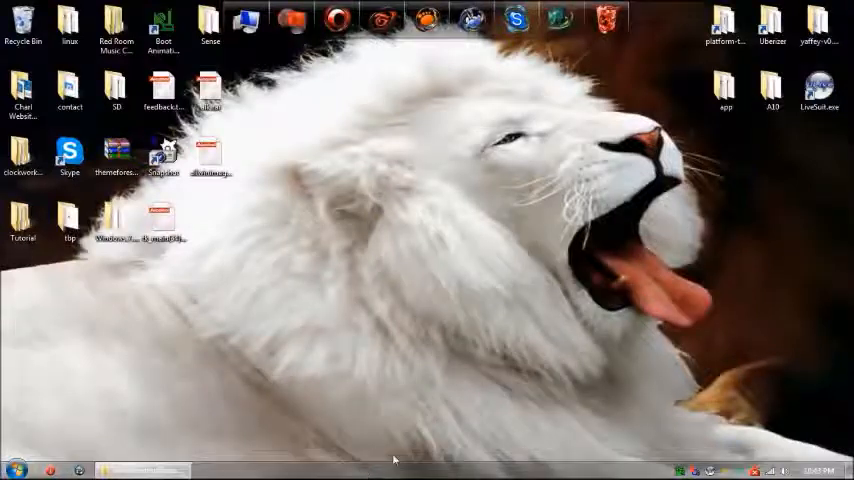
double_click(819, 90)
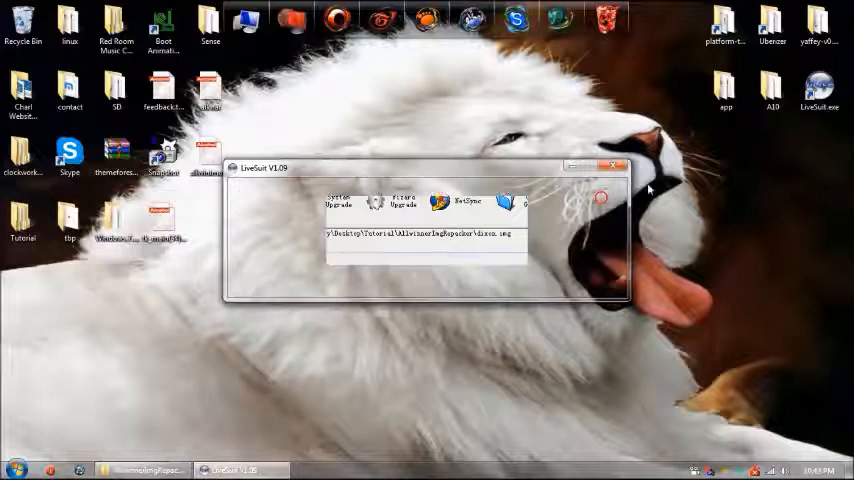
Step: Close LiveSuit and pause the screen recorder from its tray menu
left_click(614, 166)
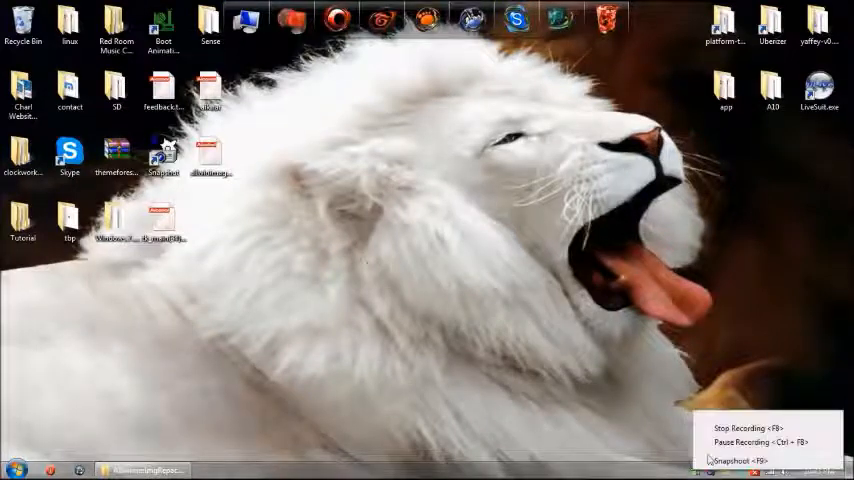
left_click(745, 442)
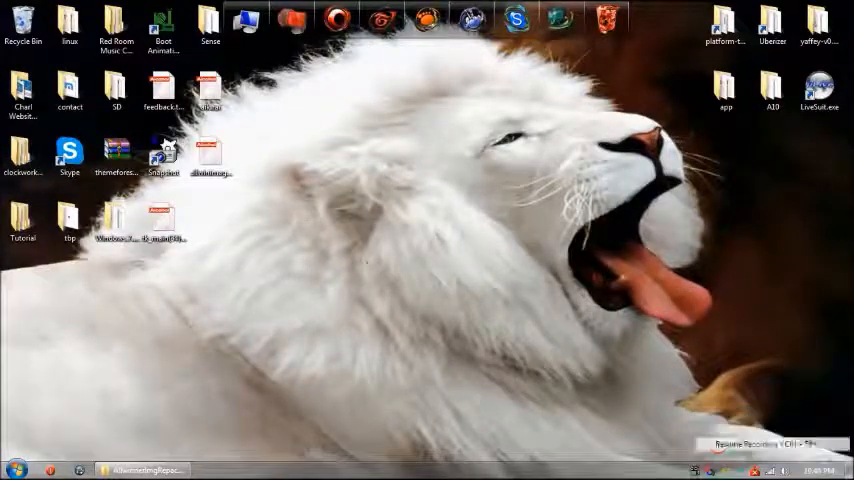